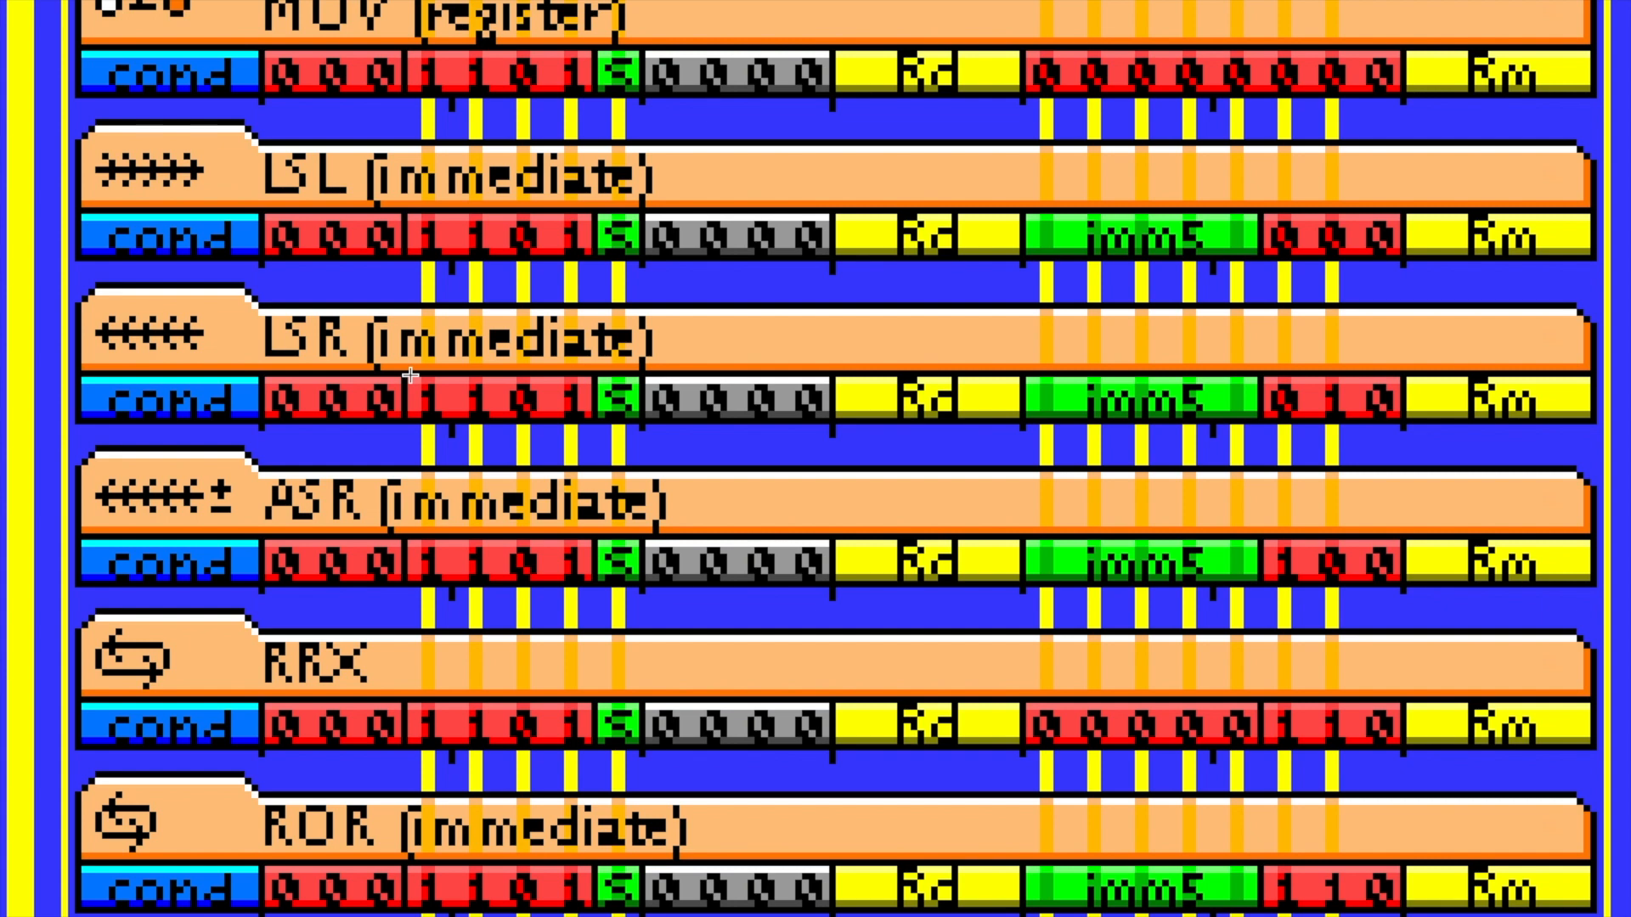
mouse_move(550, 217)
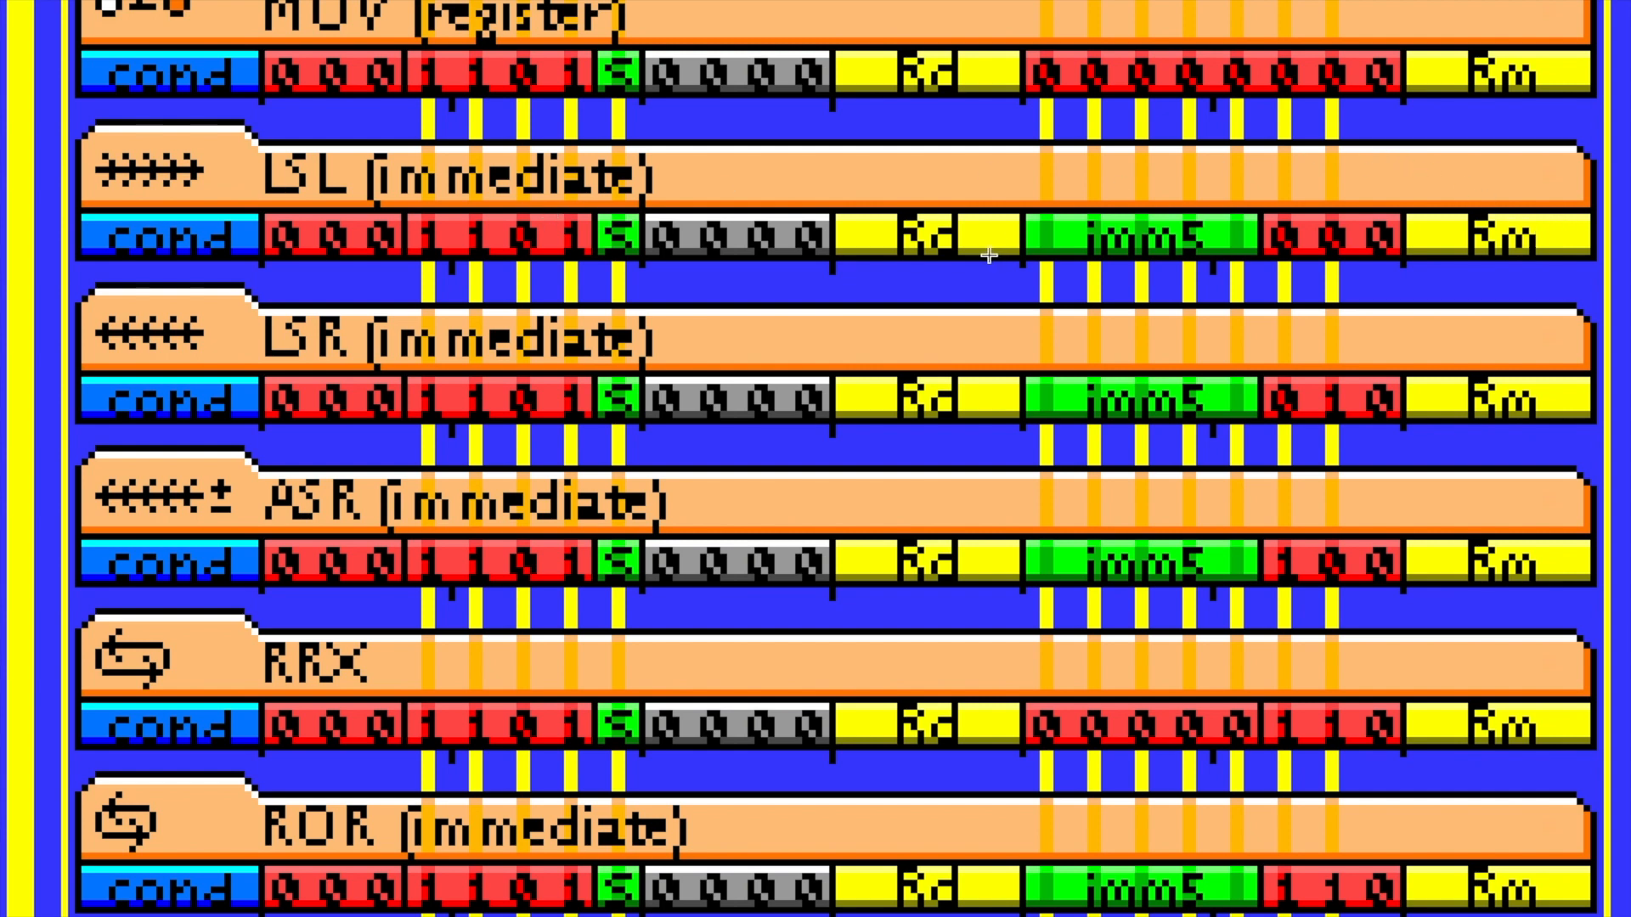
mouse_move(1215, 258)
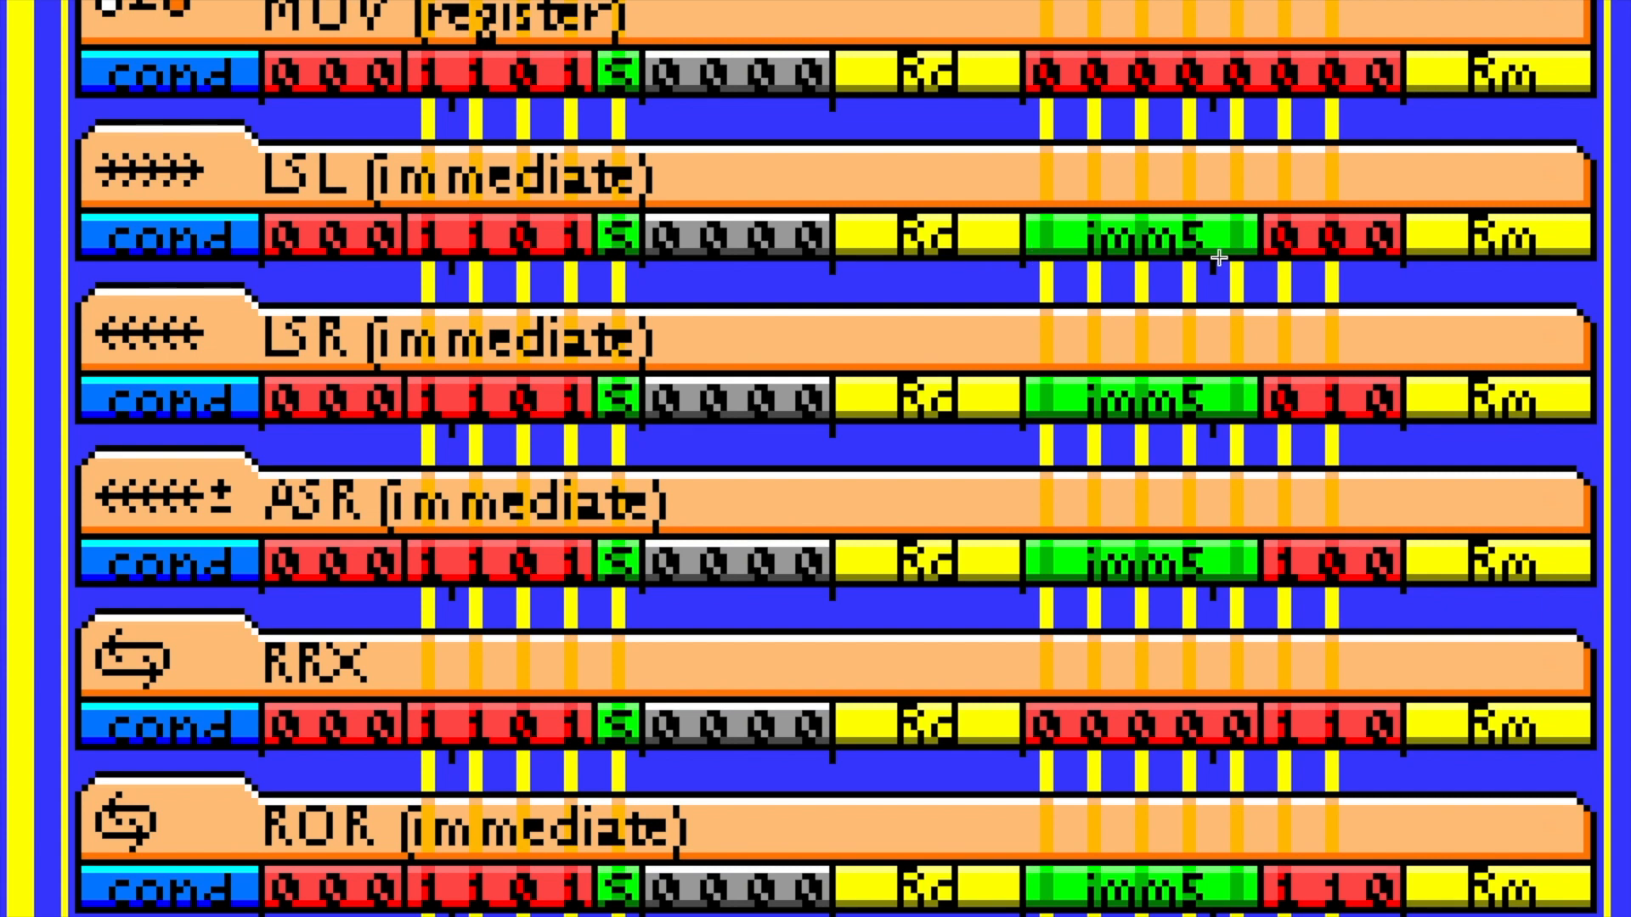
mouse_move(1215, 247)
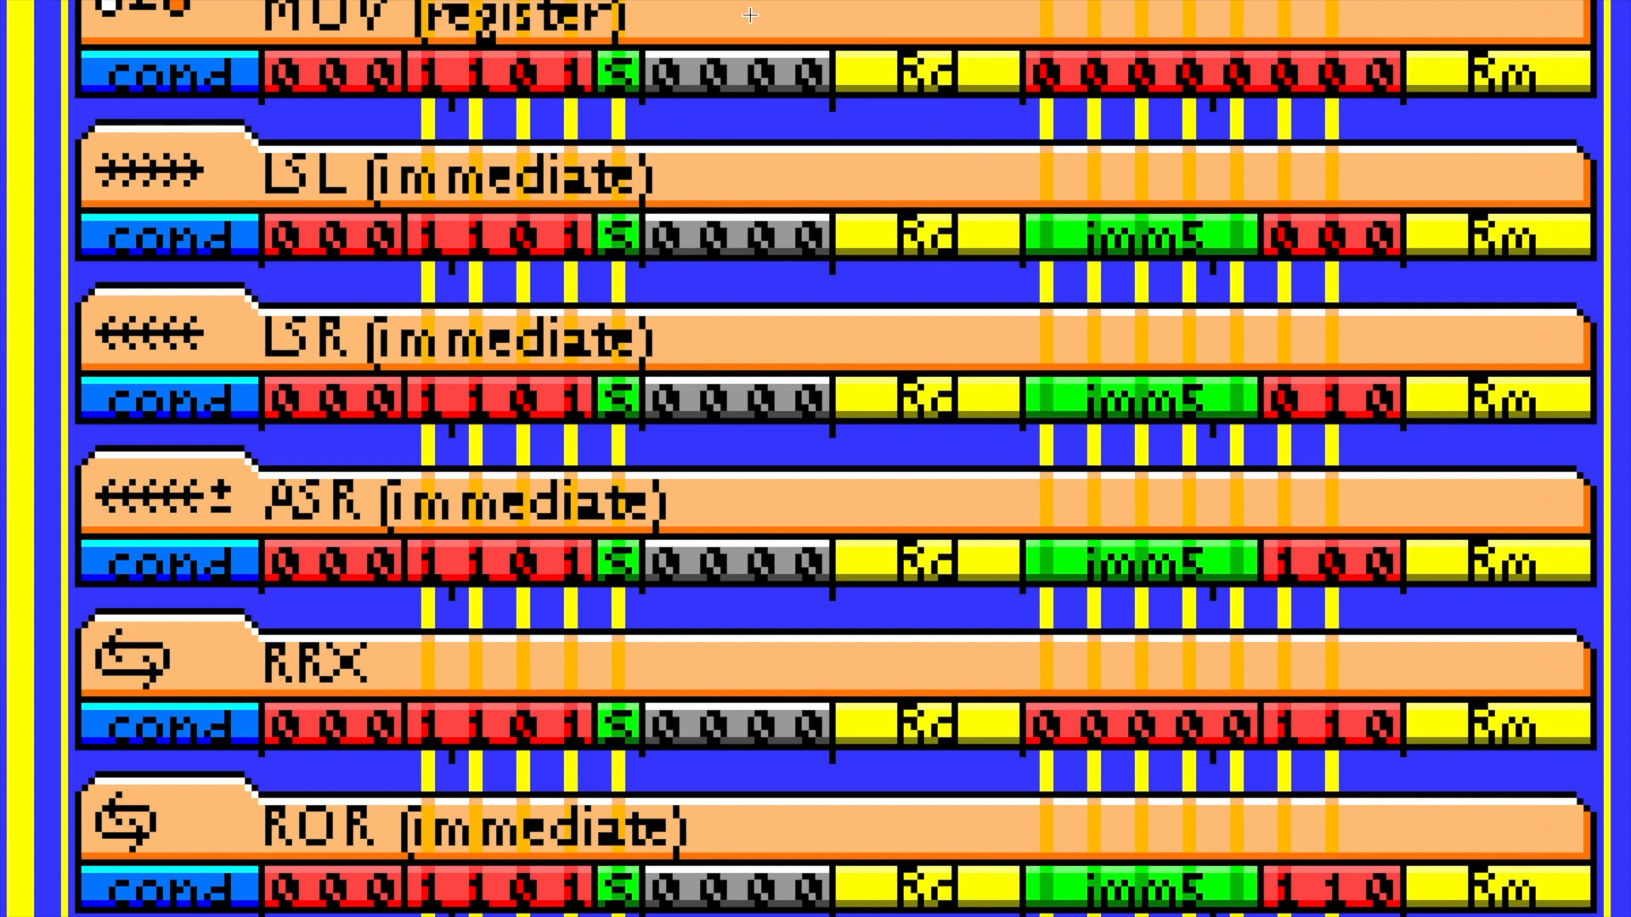
mouse_move(777, 188)
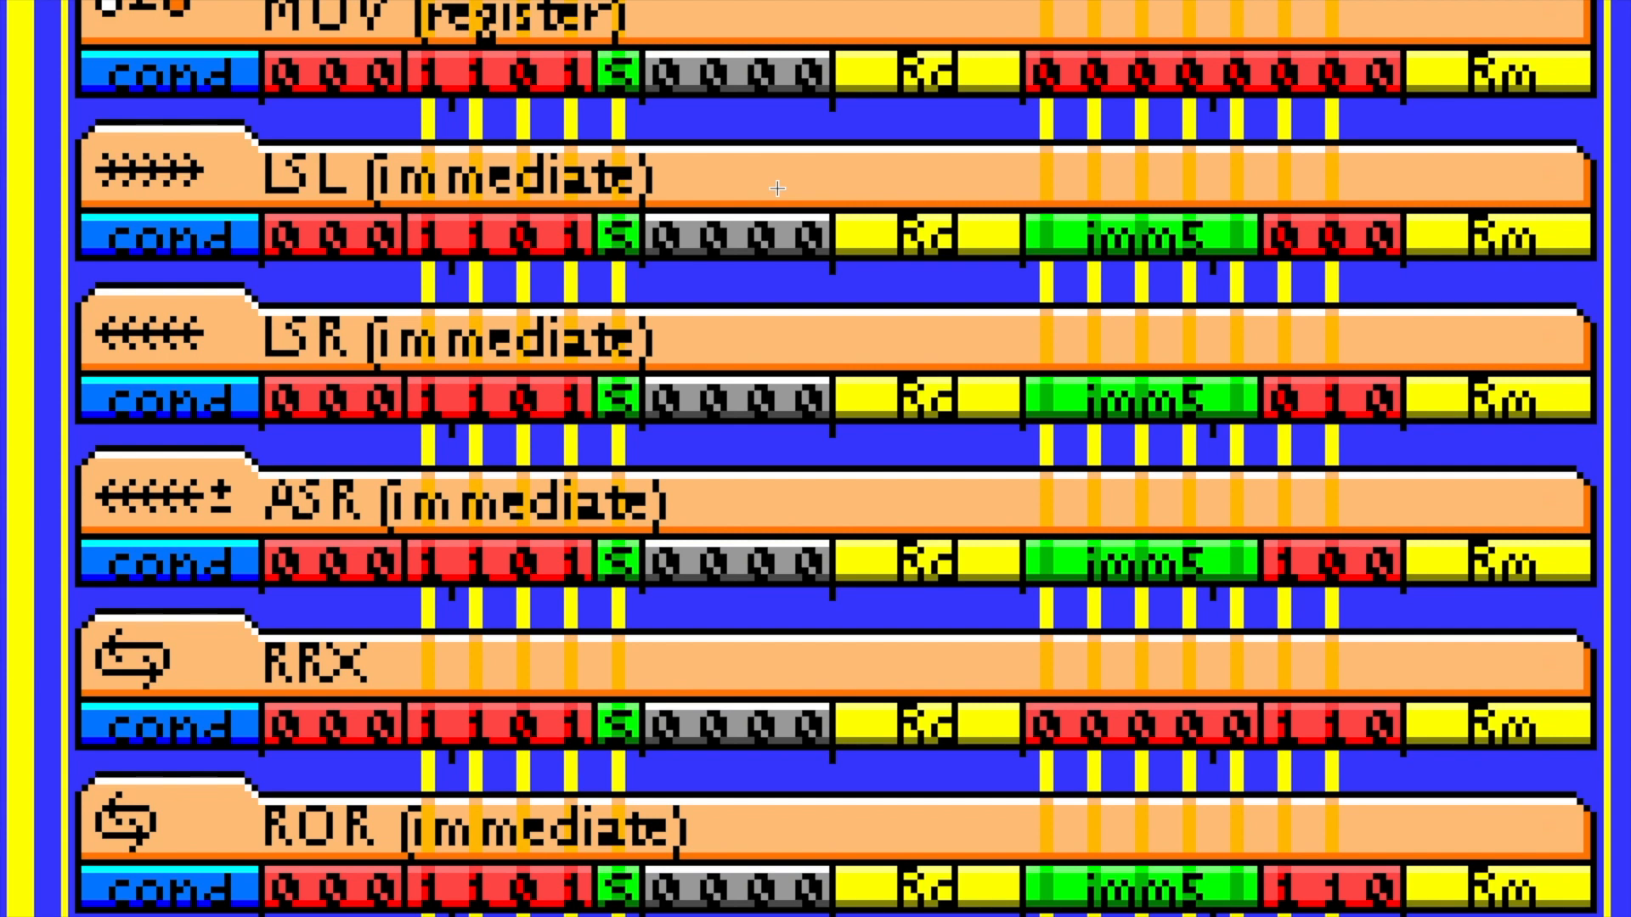
mouse_move(323, 105)
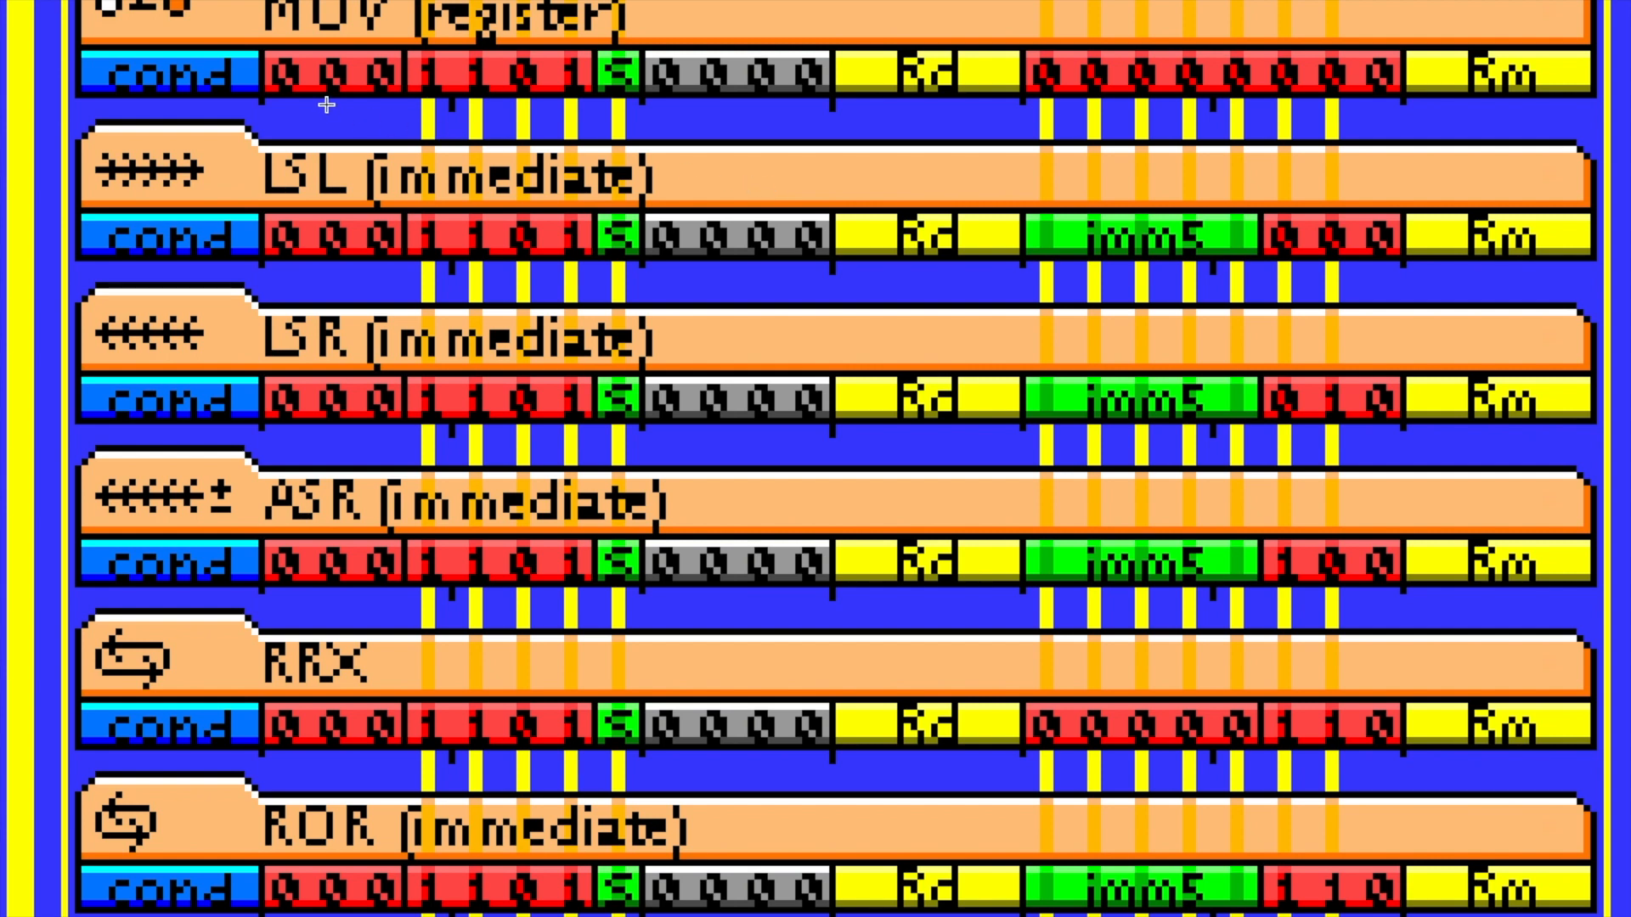
mouse_move(404, 100)
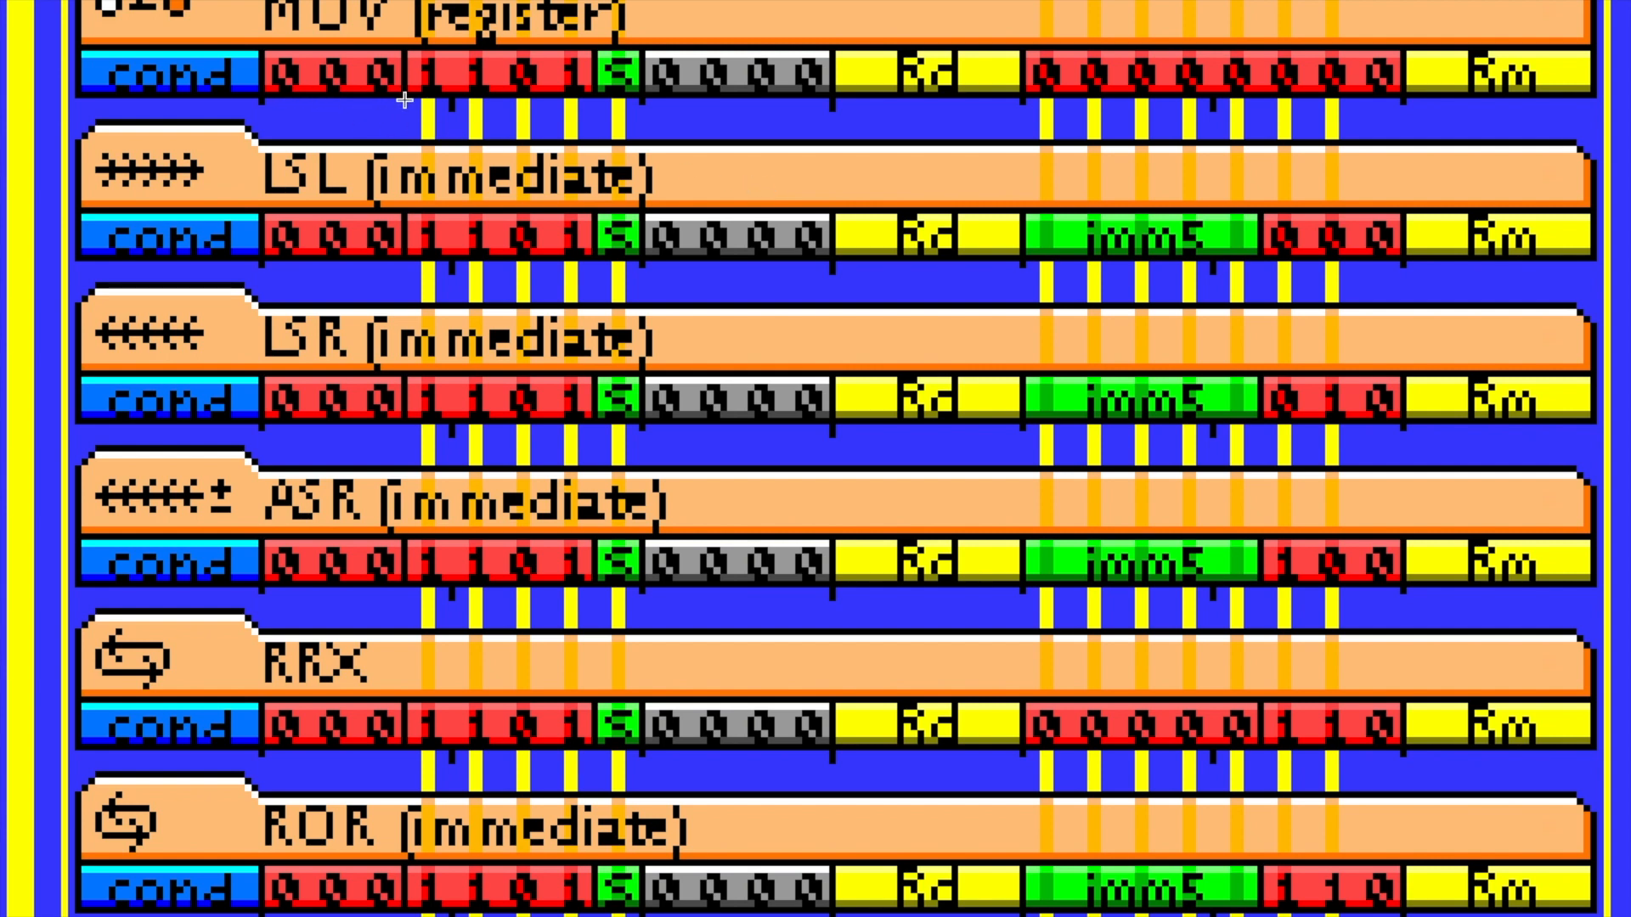
mouse_move(401, 411)
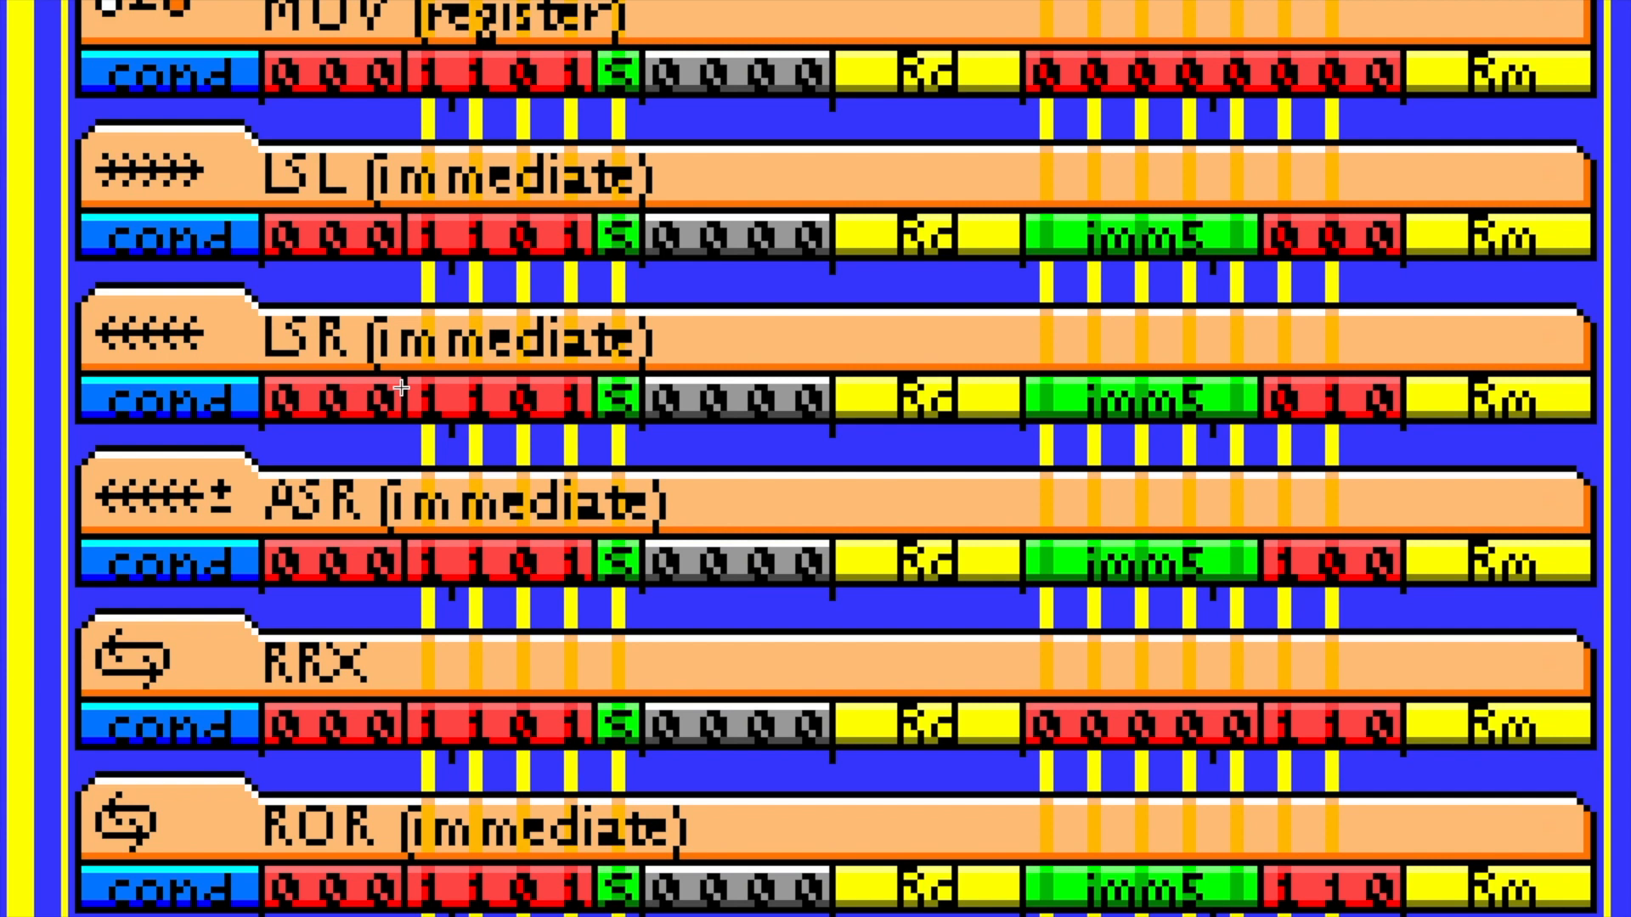
mouse_move(1325, 248)
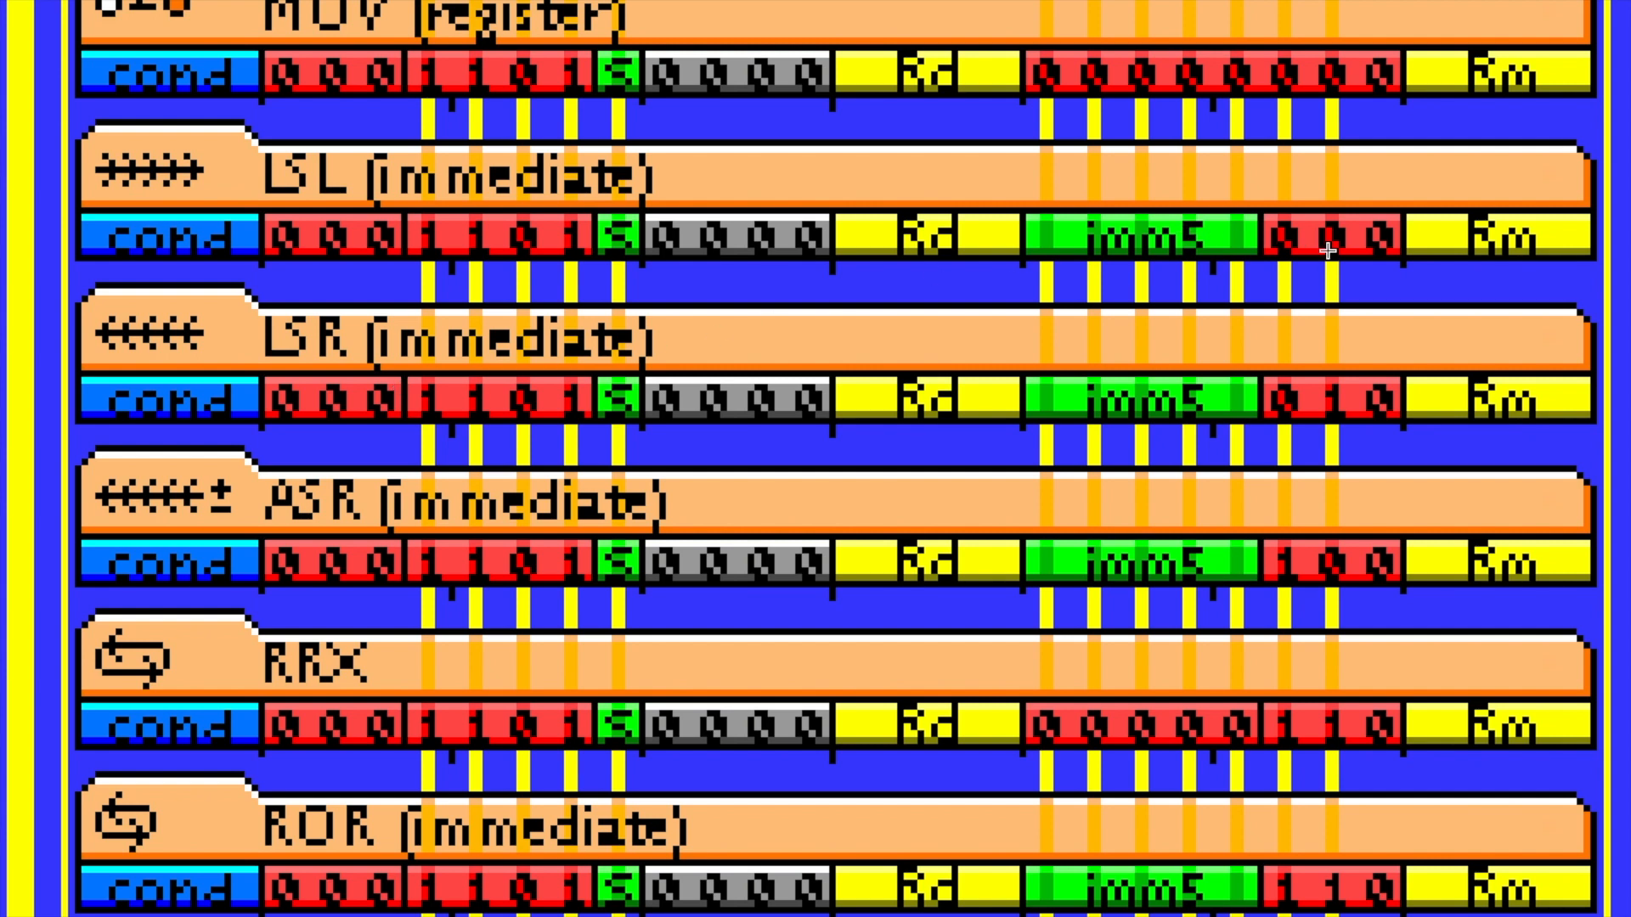
mouse_move(1358, 672)
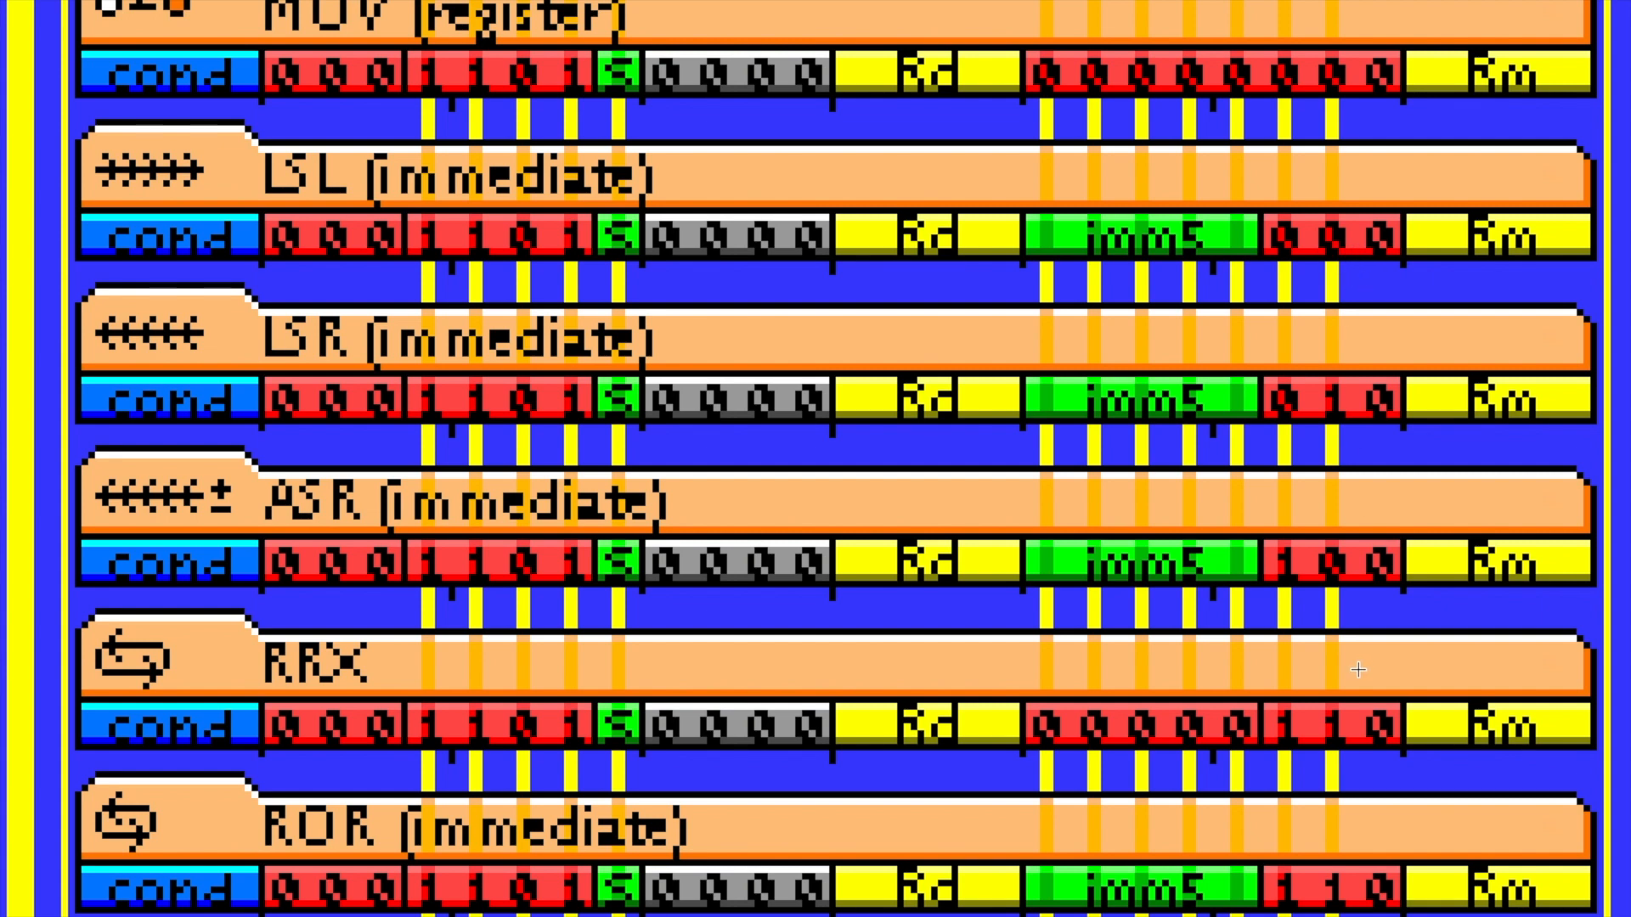
mouse_move(1318, 85)
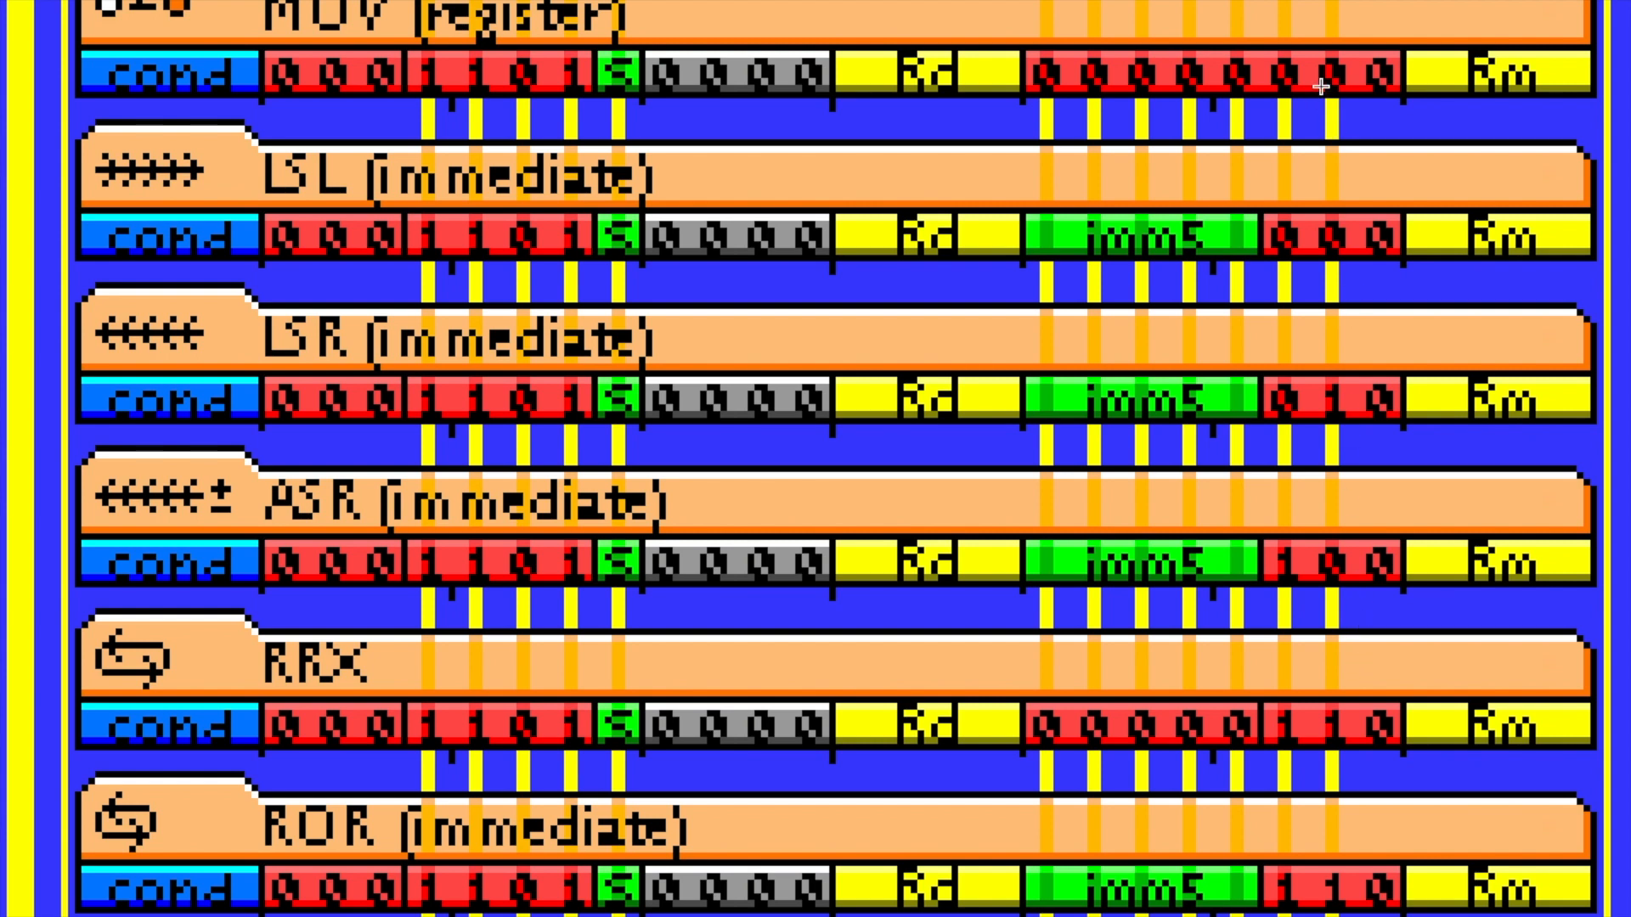
mouse_move(1305, 299)
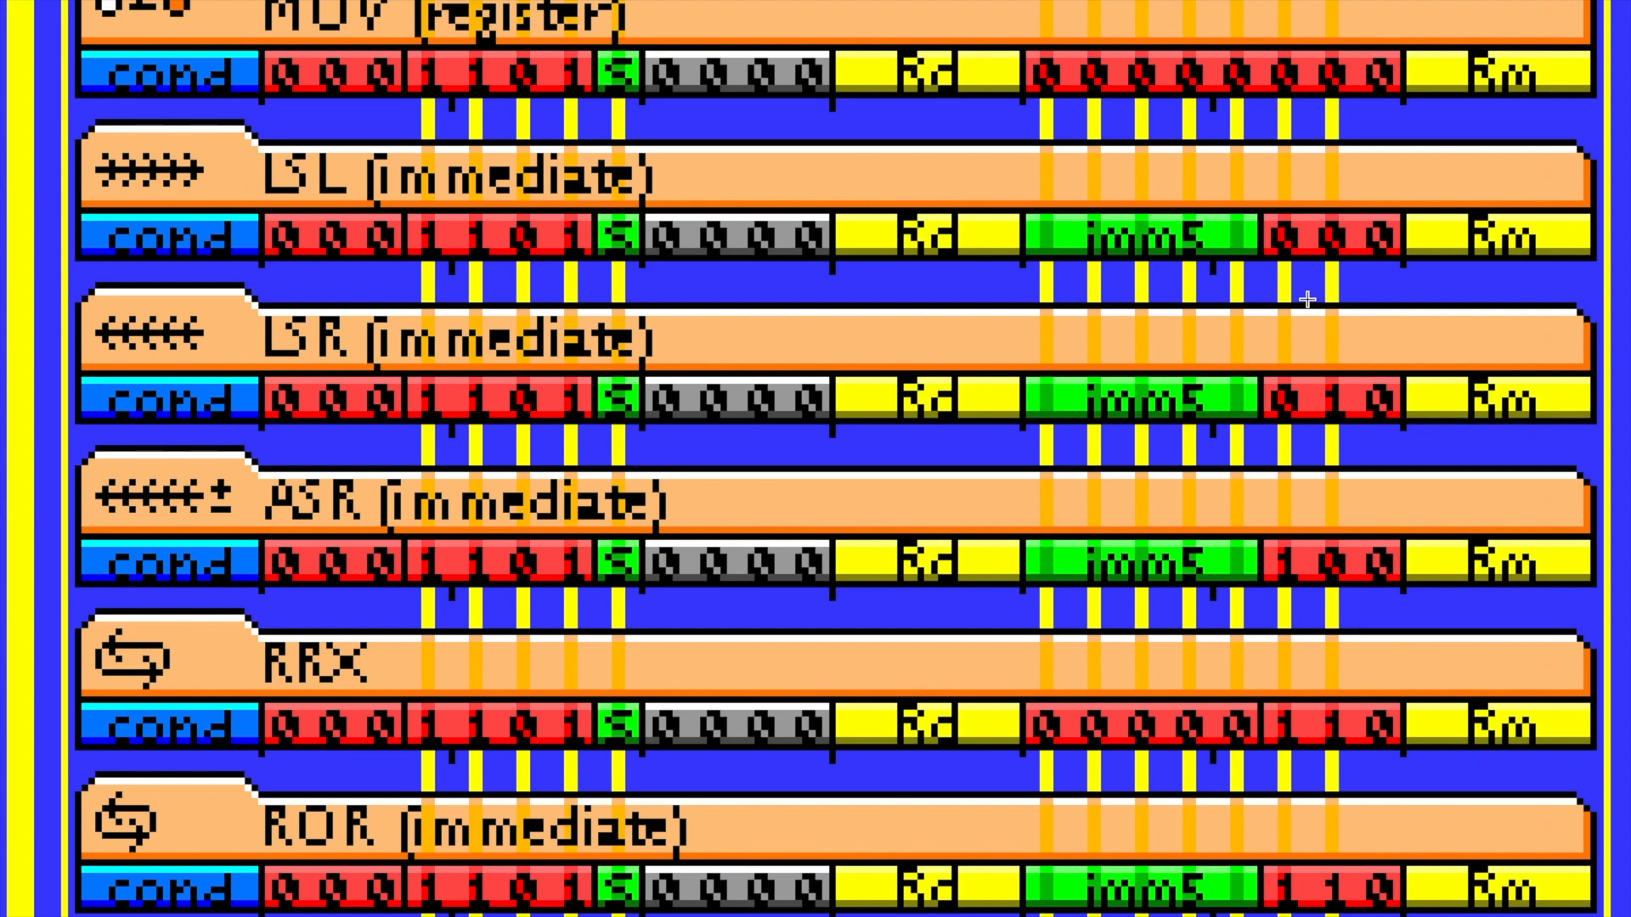
mouse_move(1318, 416)
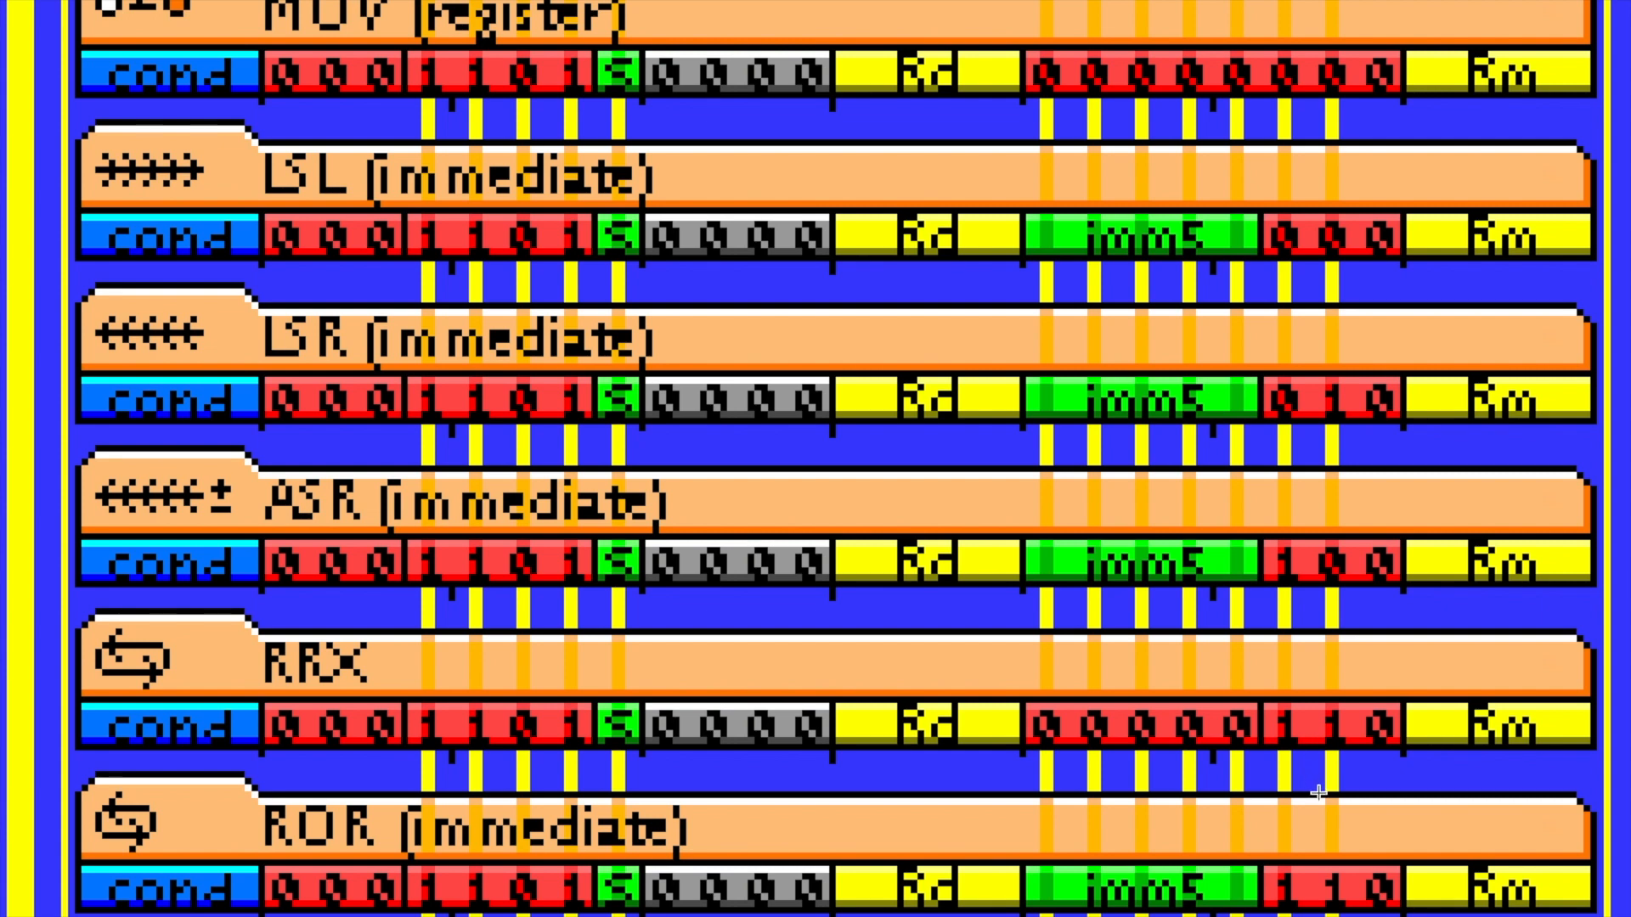
mouse_move(1330, 853)
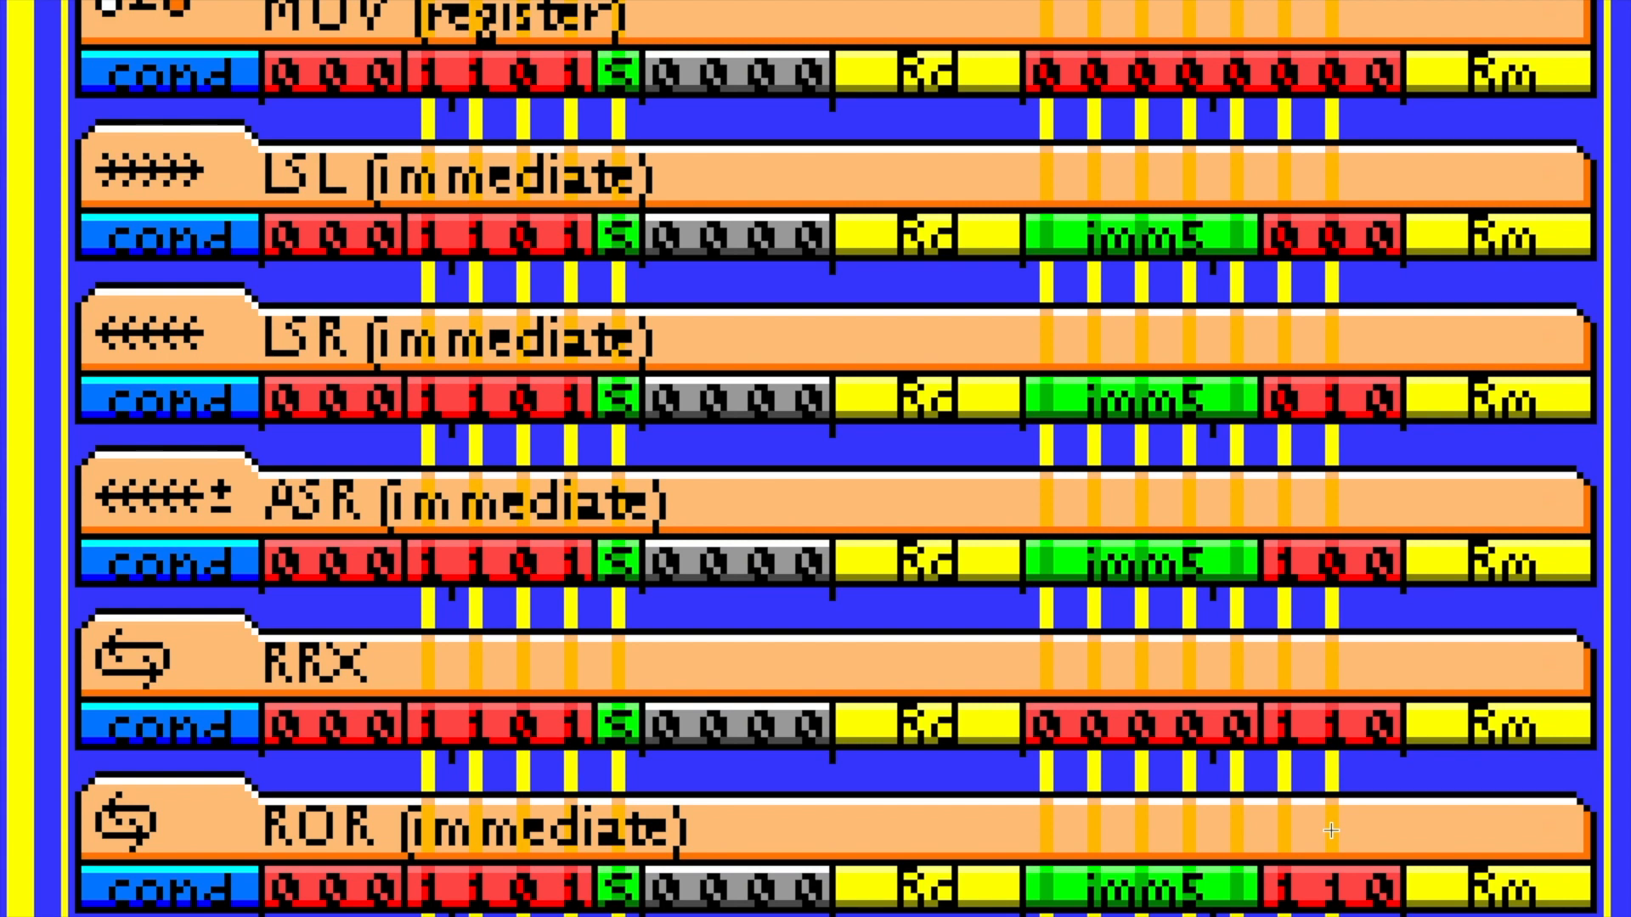
mouse_move(1062, 770)
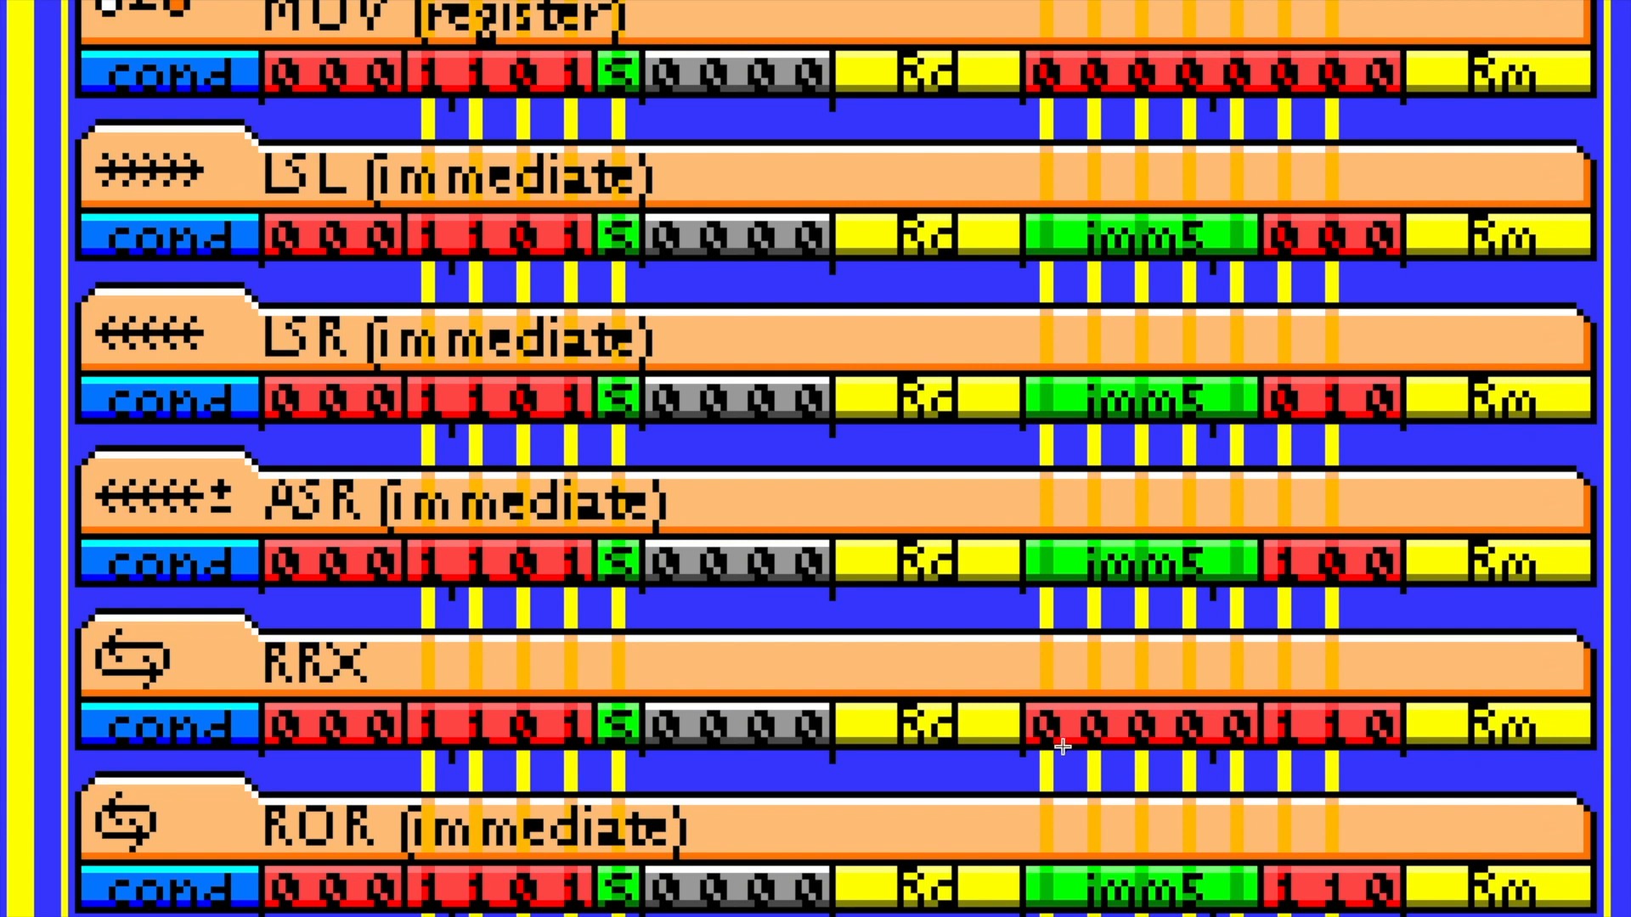
mouse_move(1260, 766)
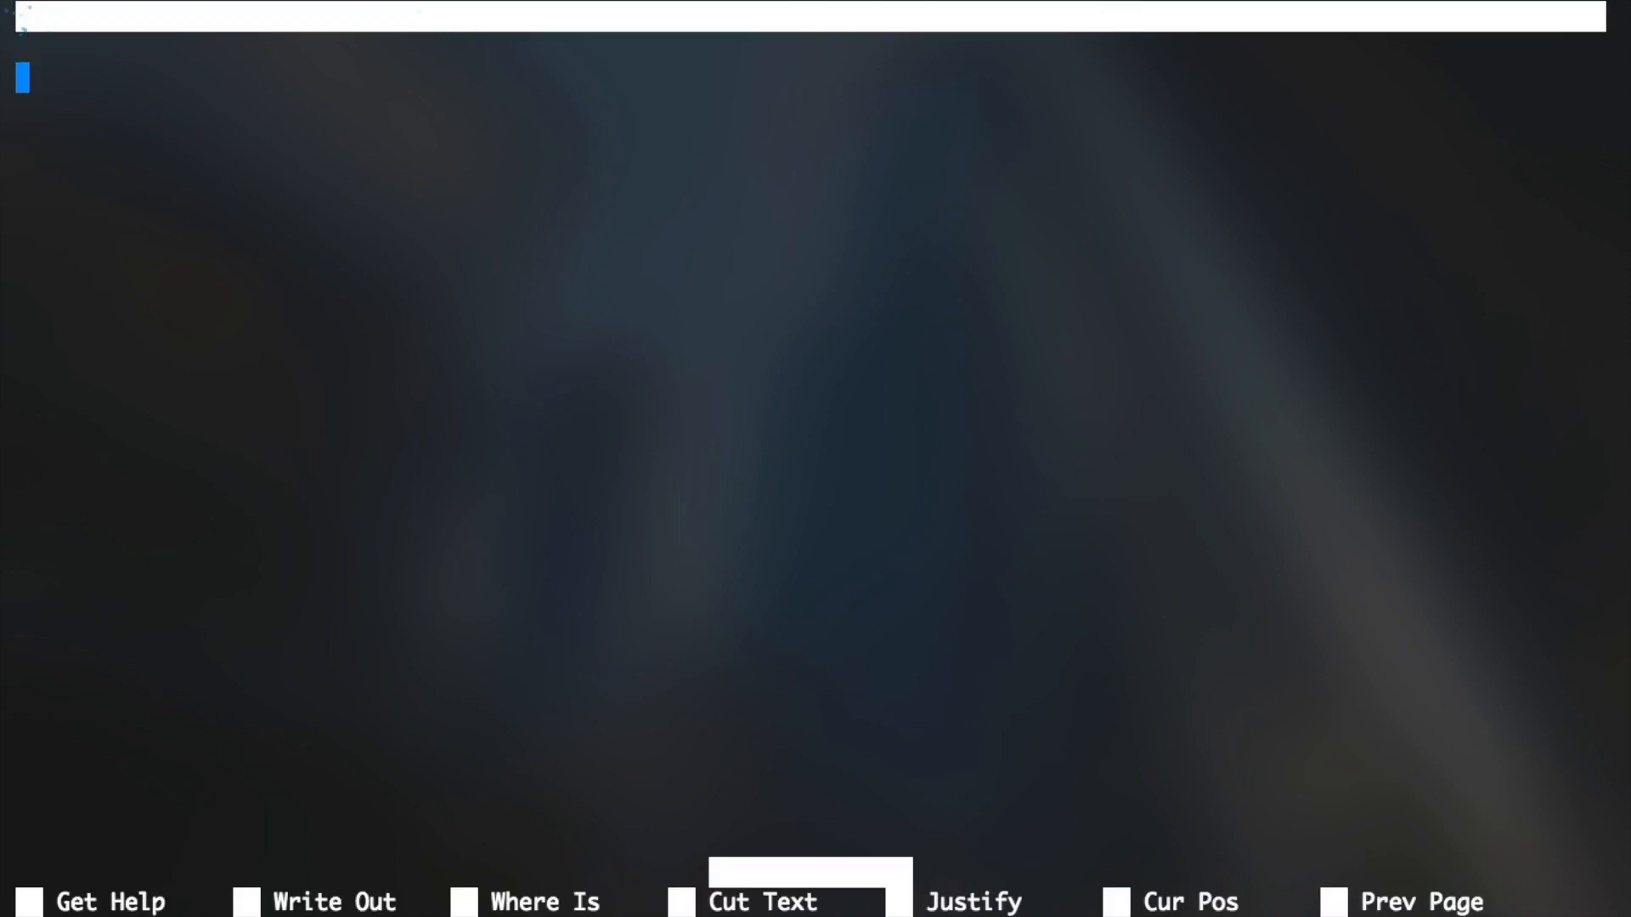
Write the source skeleton: .text, .global and the _start: label.
text(.text)
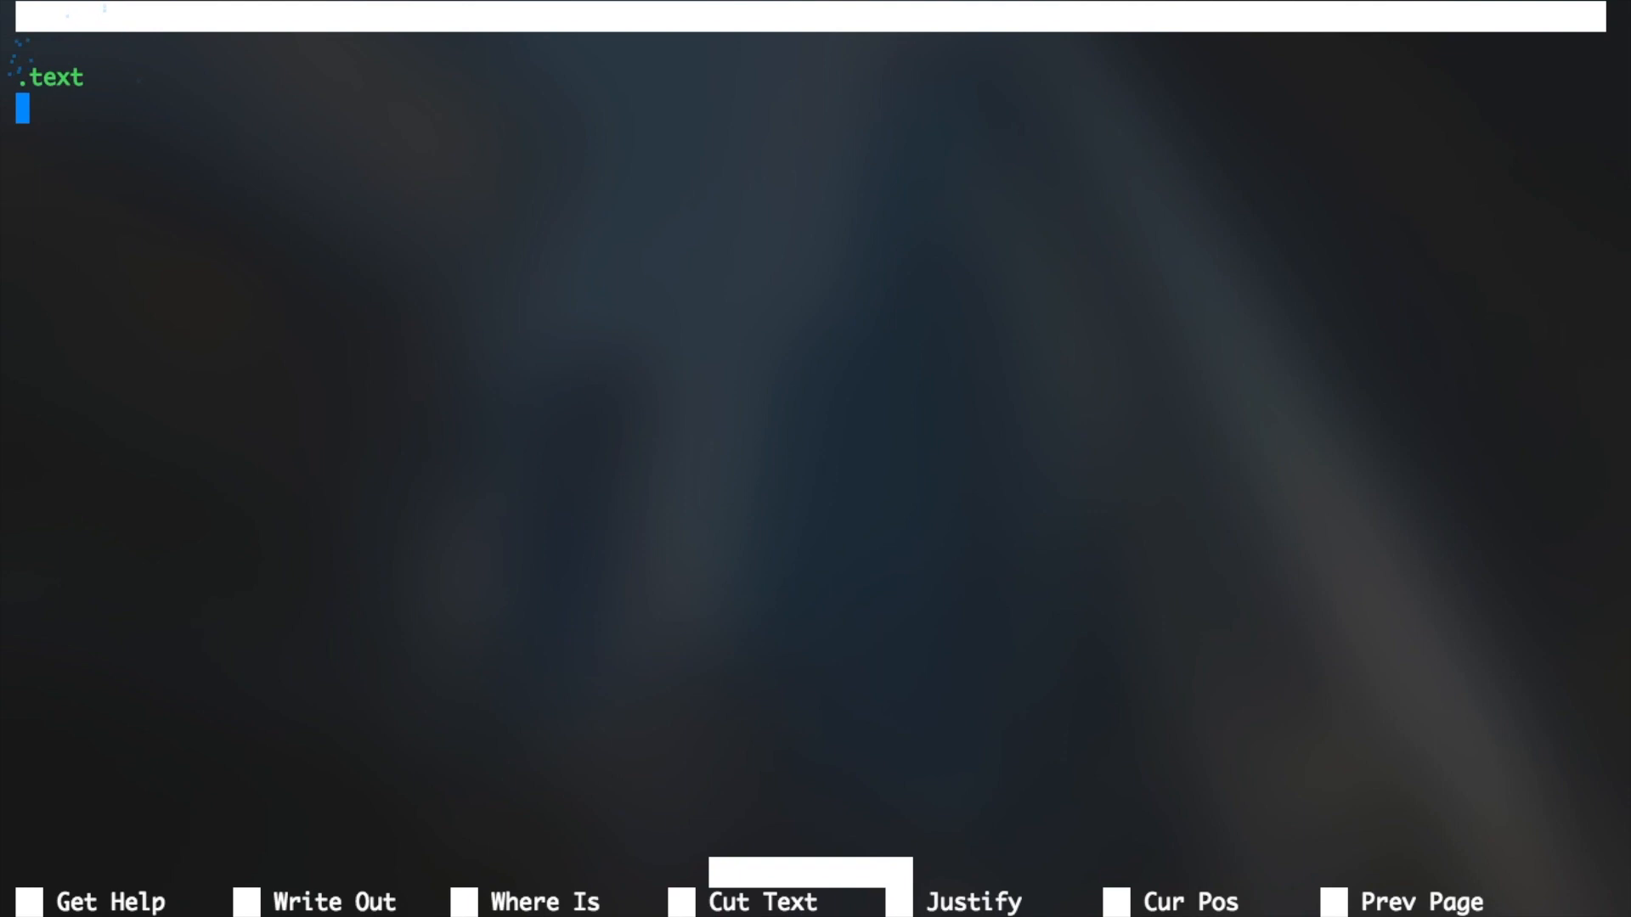
text(.global)
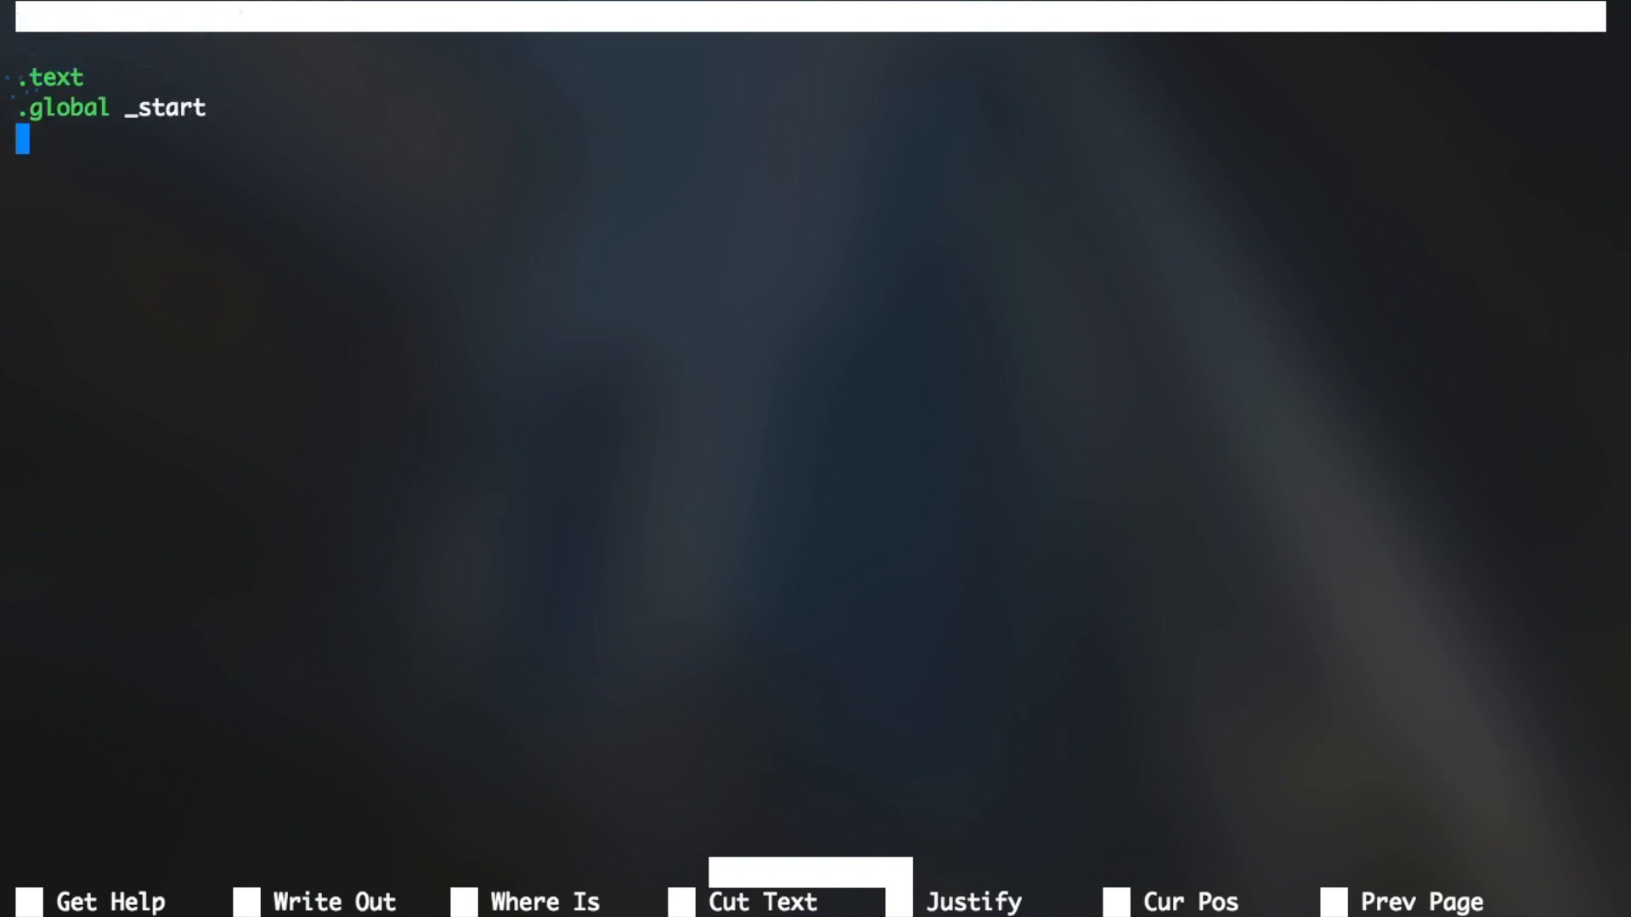
text(_start:)
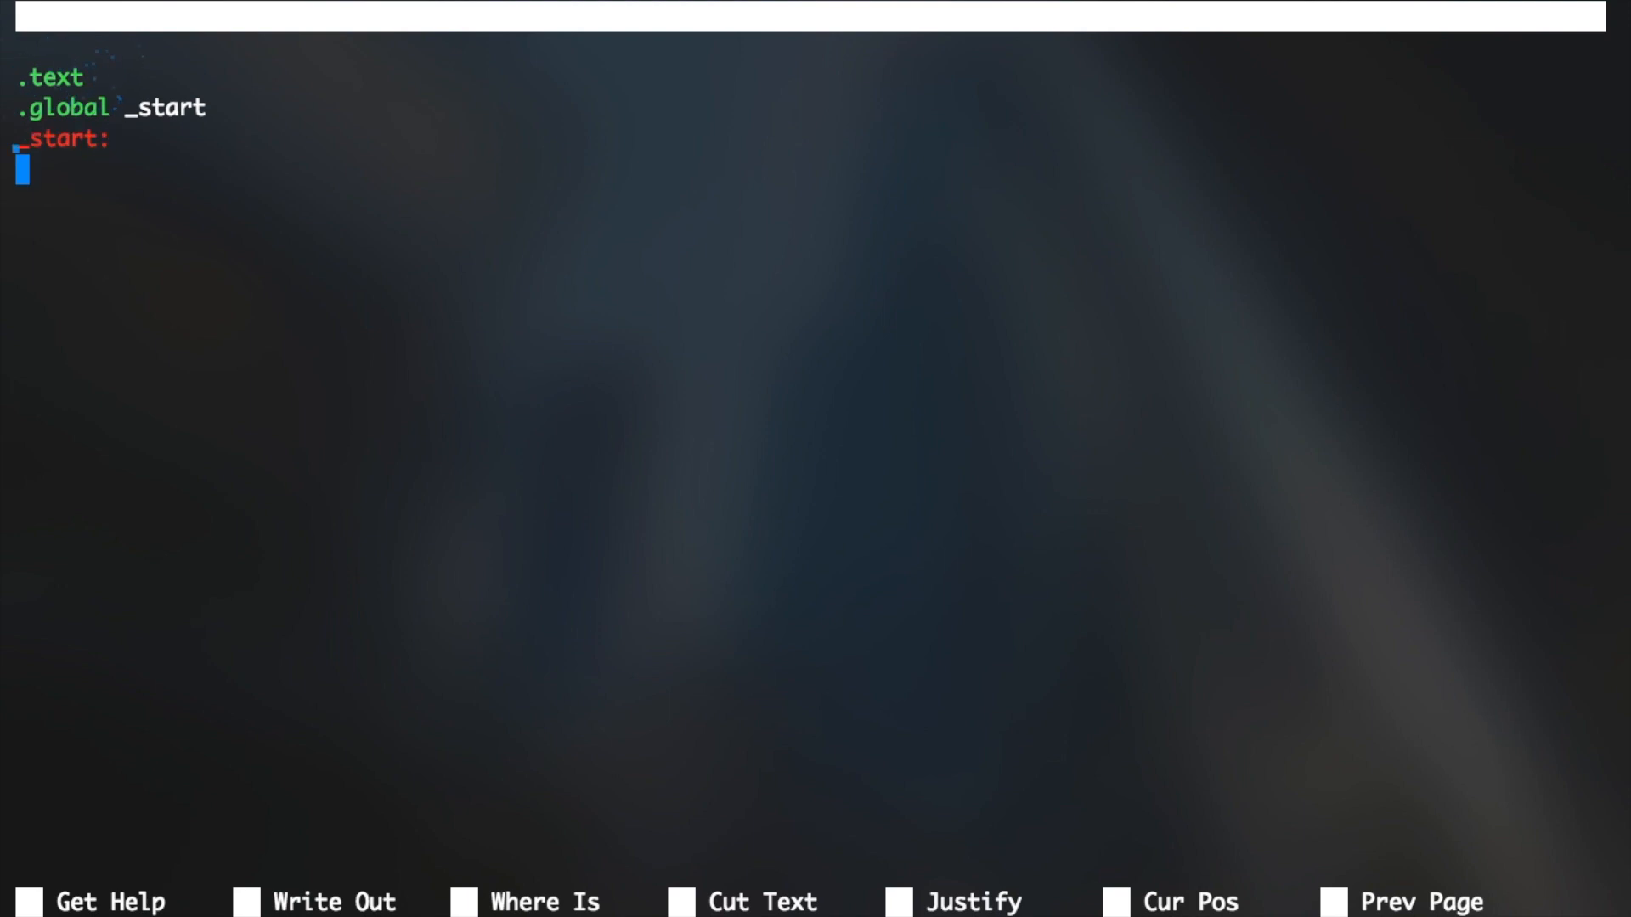
Add the instructions ror r0, r0, #1 and rrx r0, r0 under _start.
text(r)
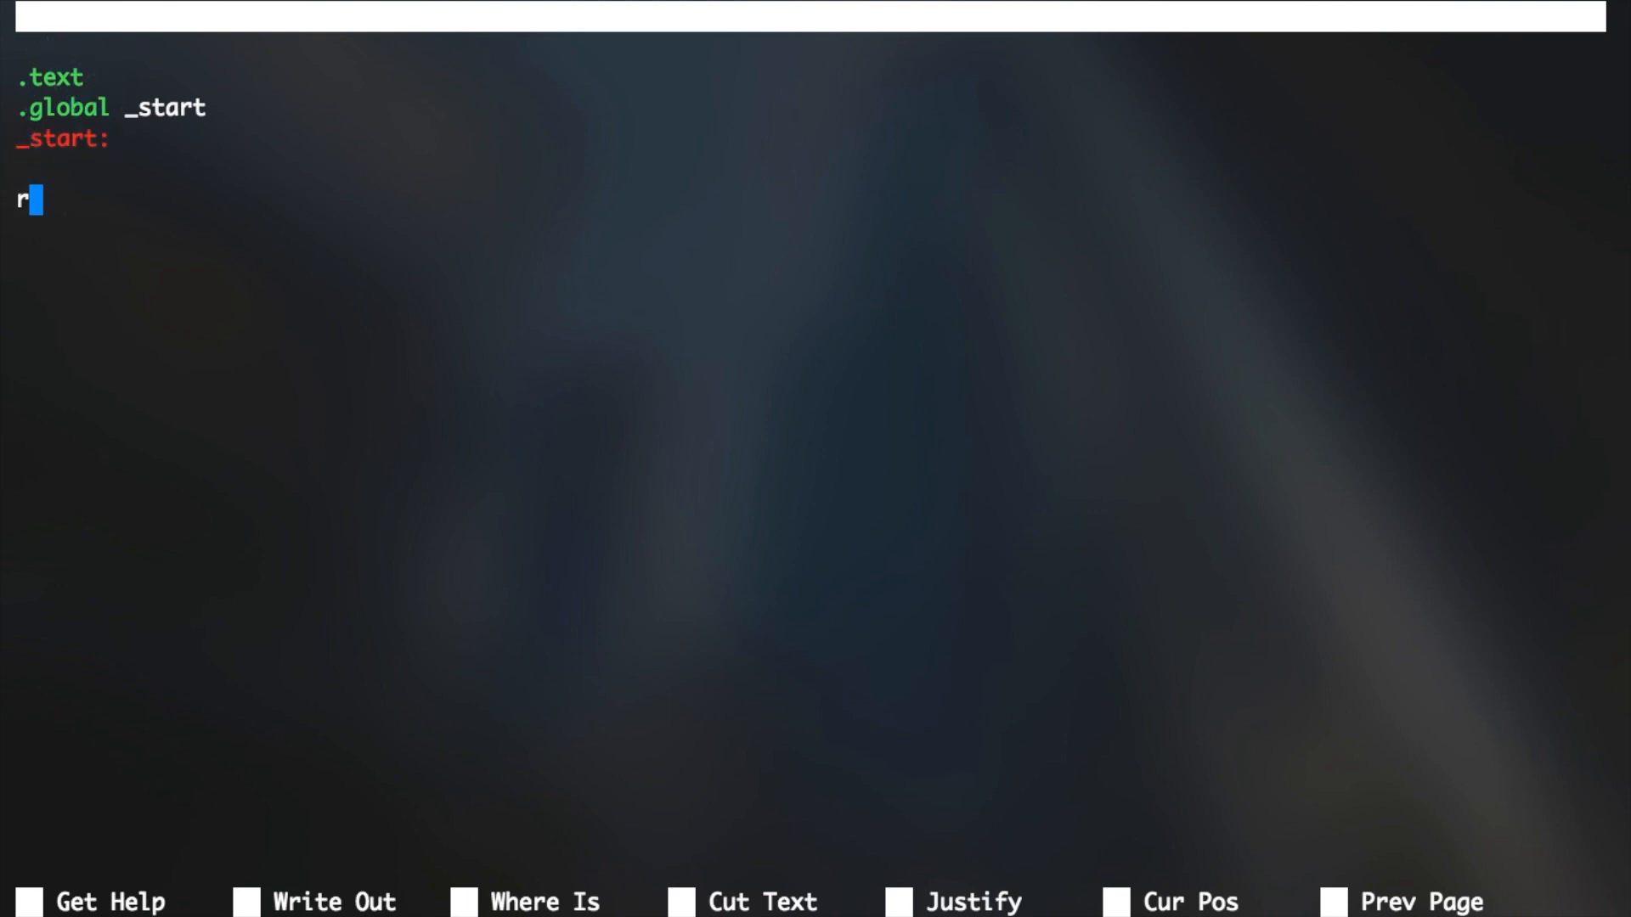
text(or r0, r0)
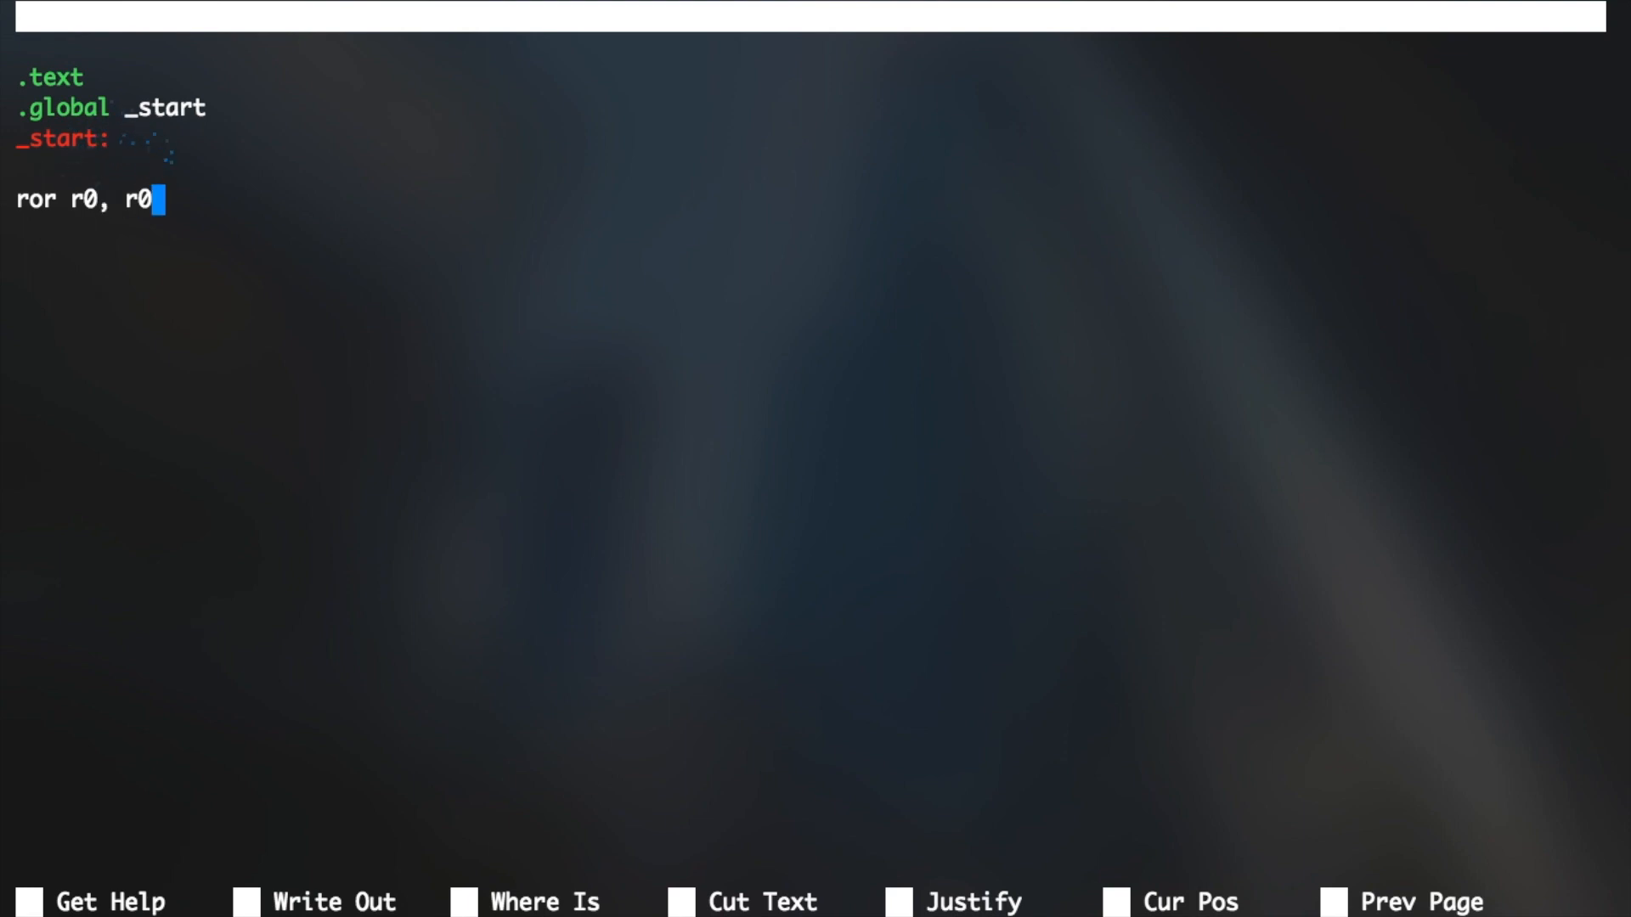
text(, #1)
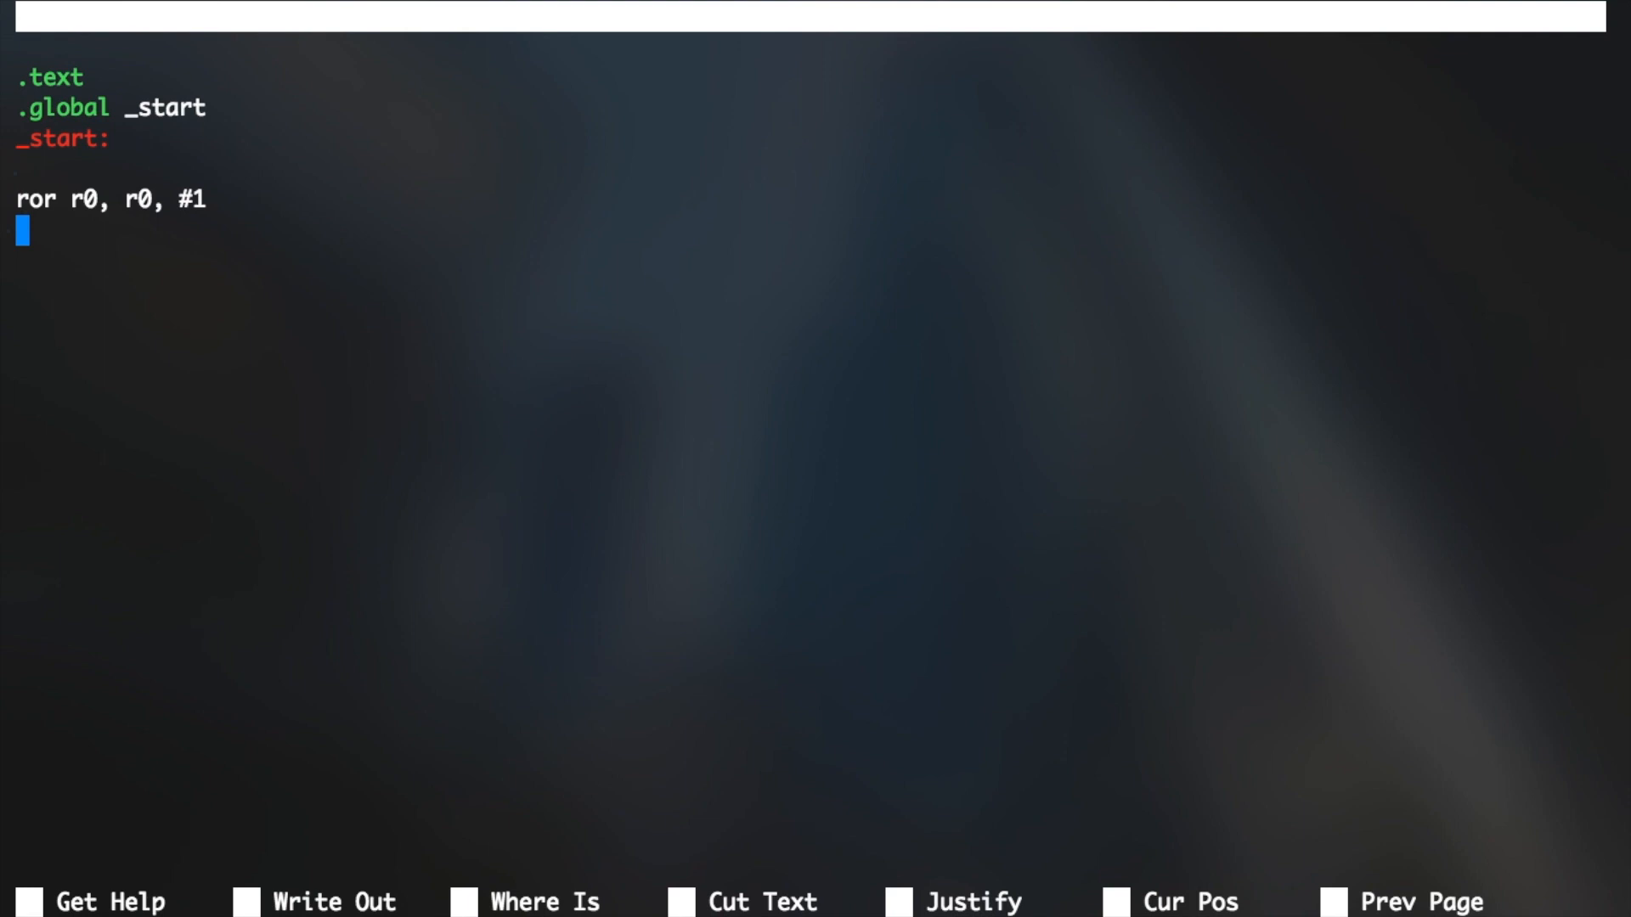
text(rrx r0, r)
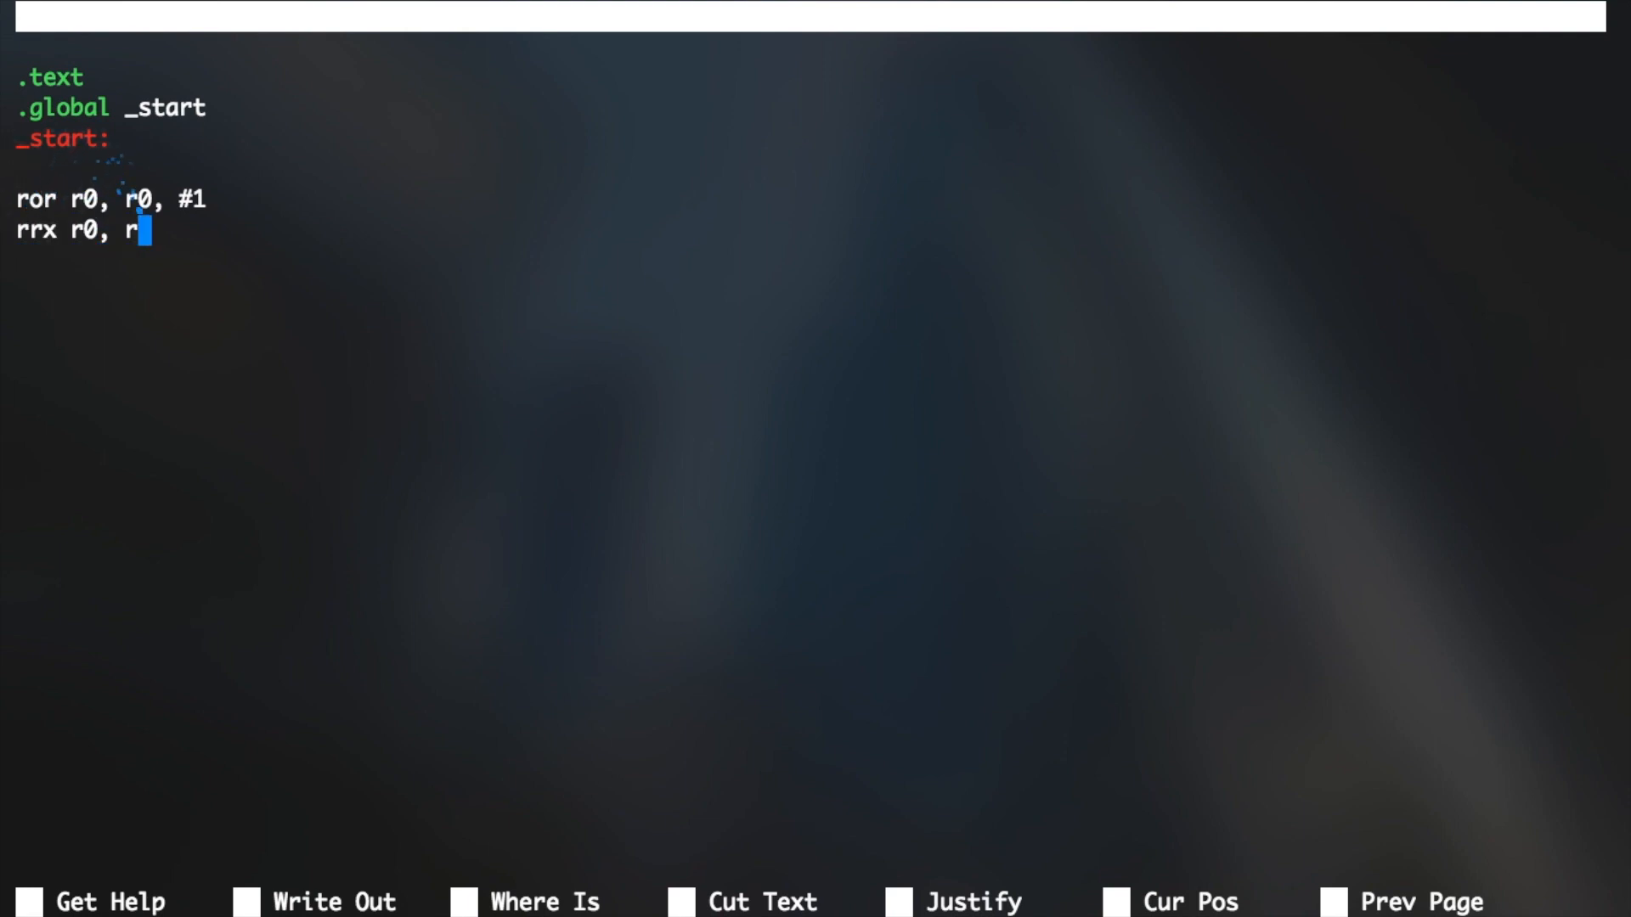
text(0)
text(as rrx.s -o rrx.o && ld rrx.o -o rrx)
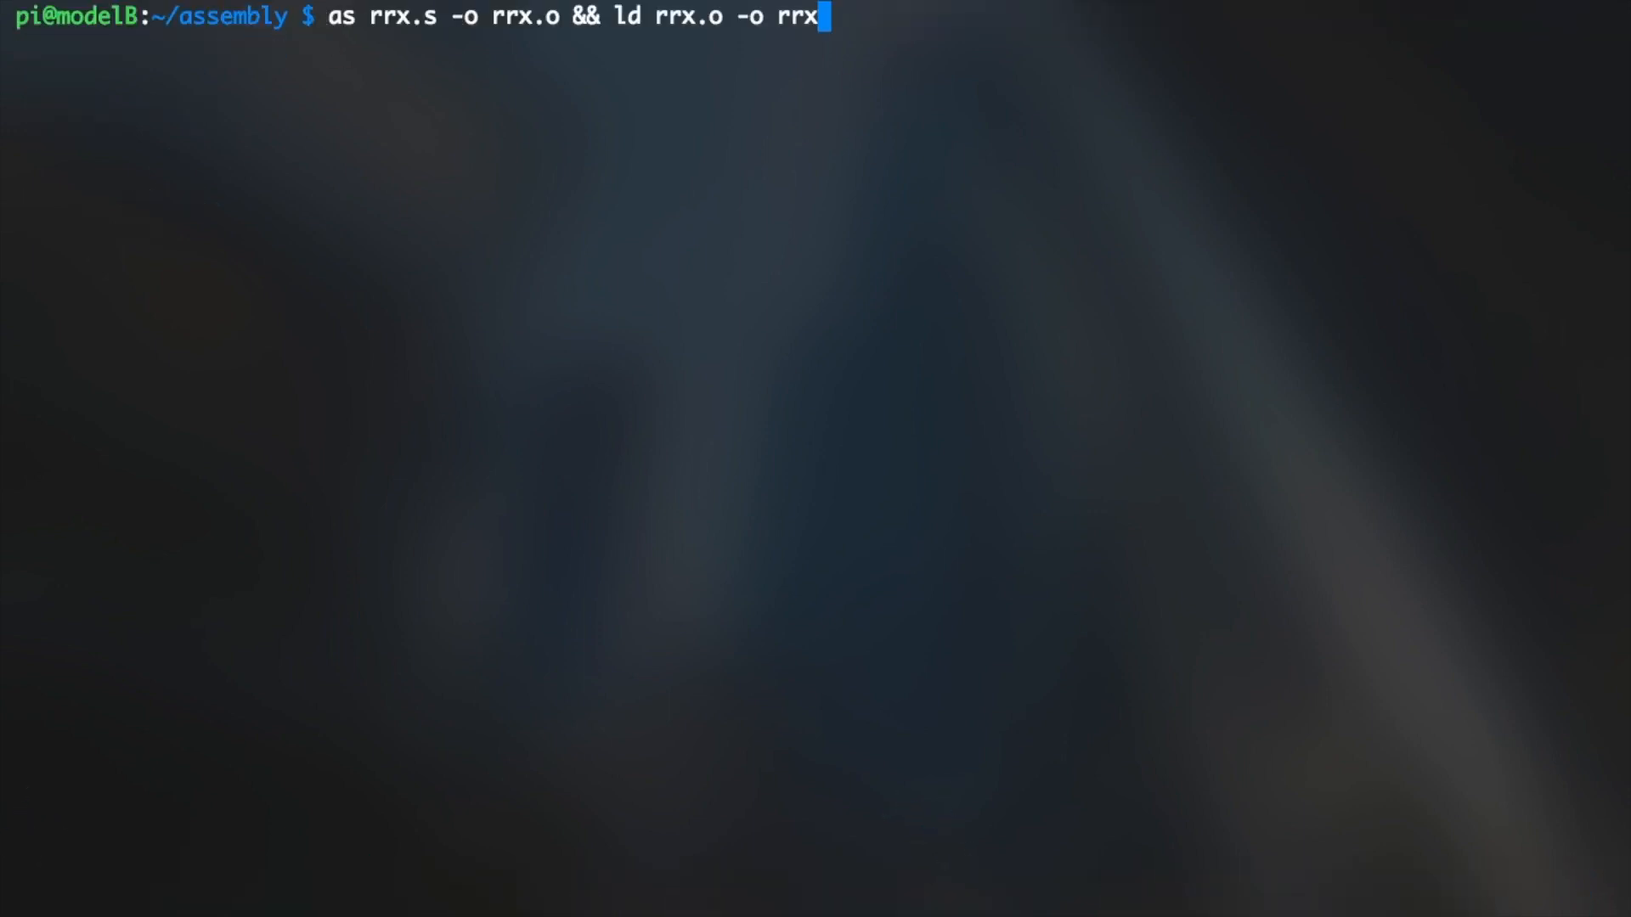
Disassemble rrx with objdump -D, showing ror as e1a000e0 and rrx as e1a00060.
text(objdump -D rrx)
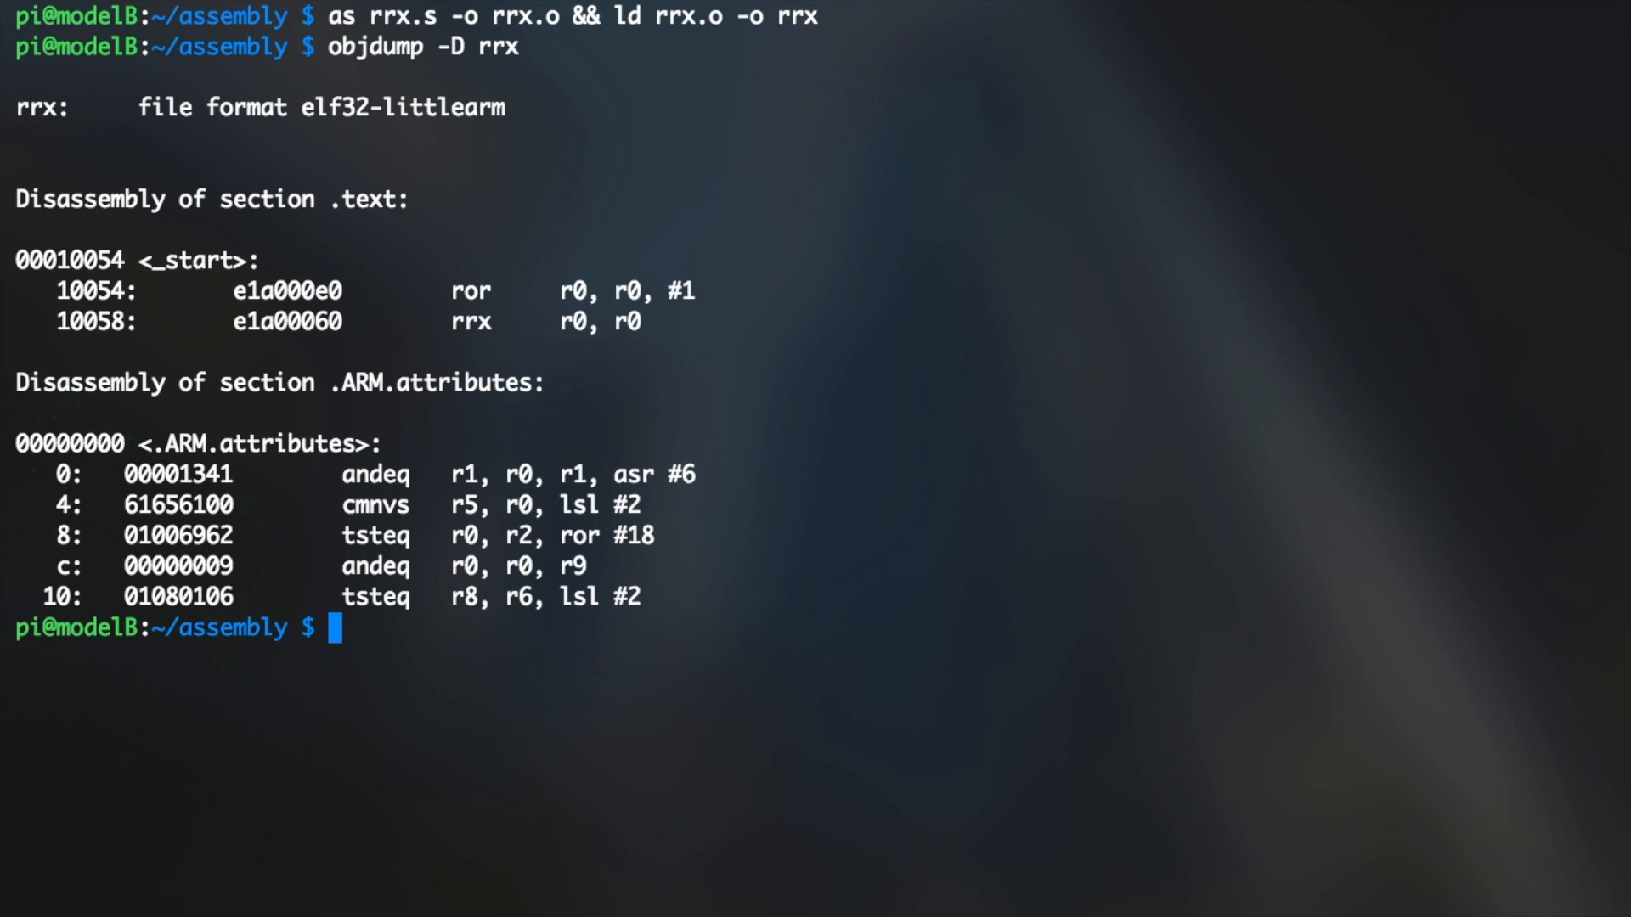
text(objdump -D rrx)
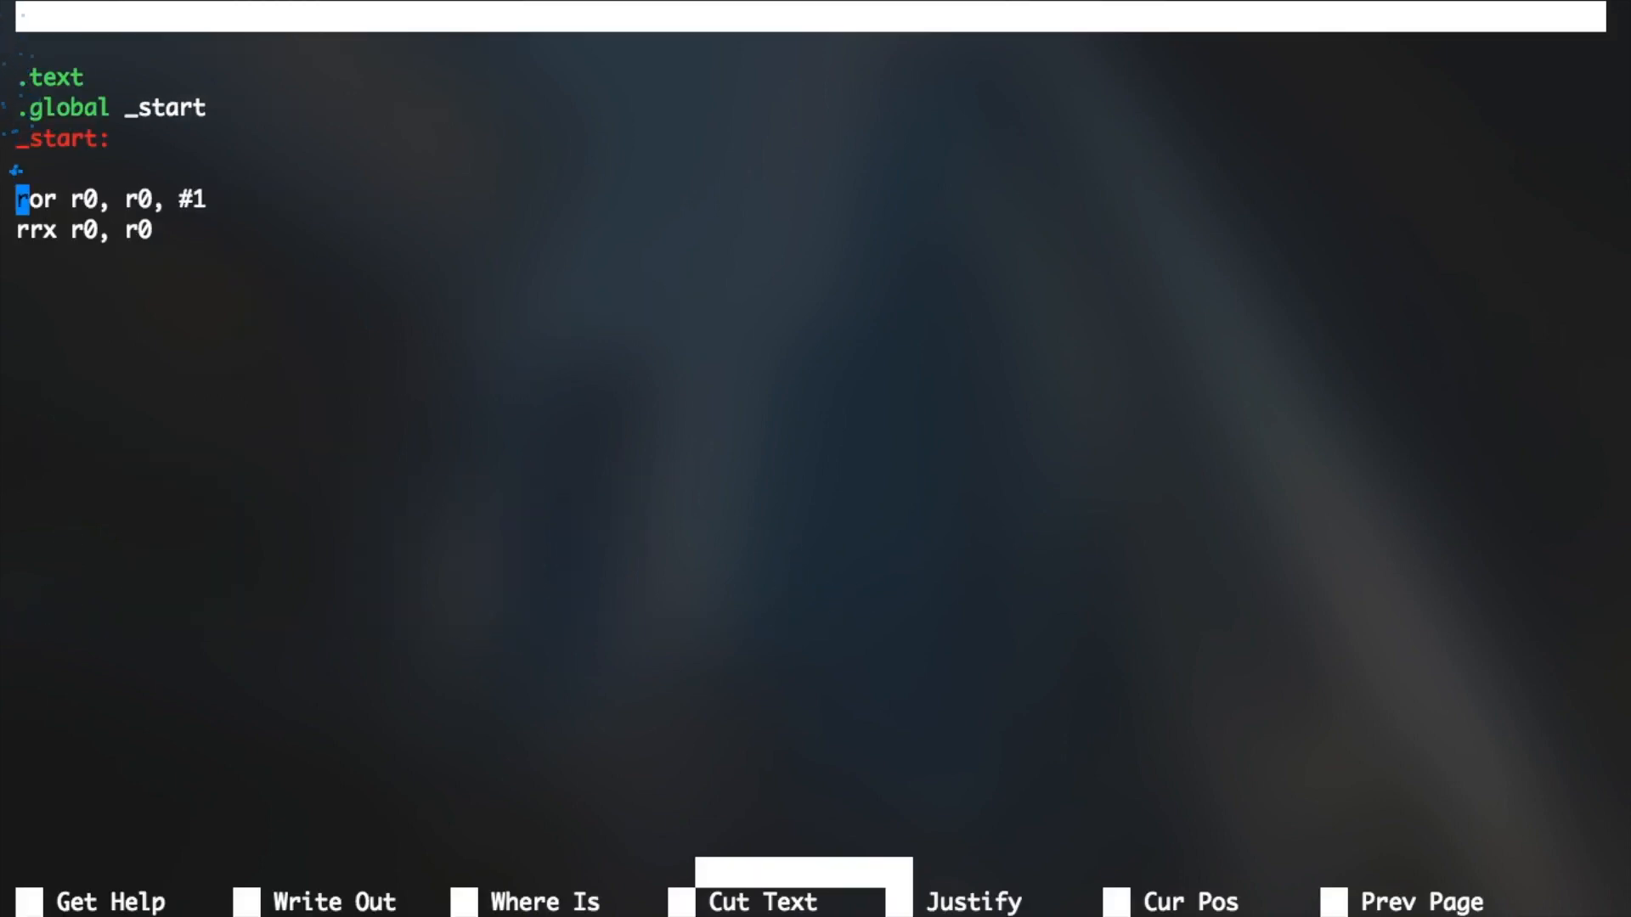
Add ror r0, r0, #0 as a third instruction below the rrx line.
text(ror)
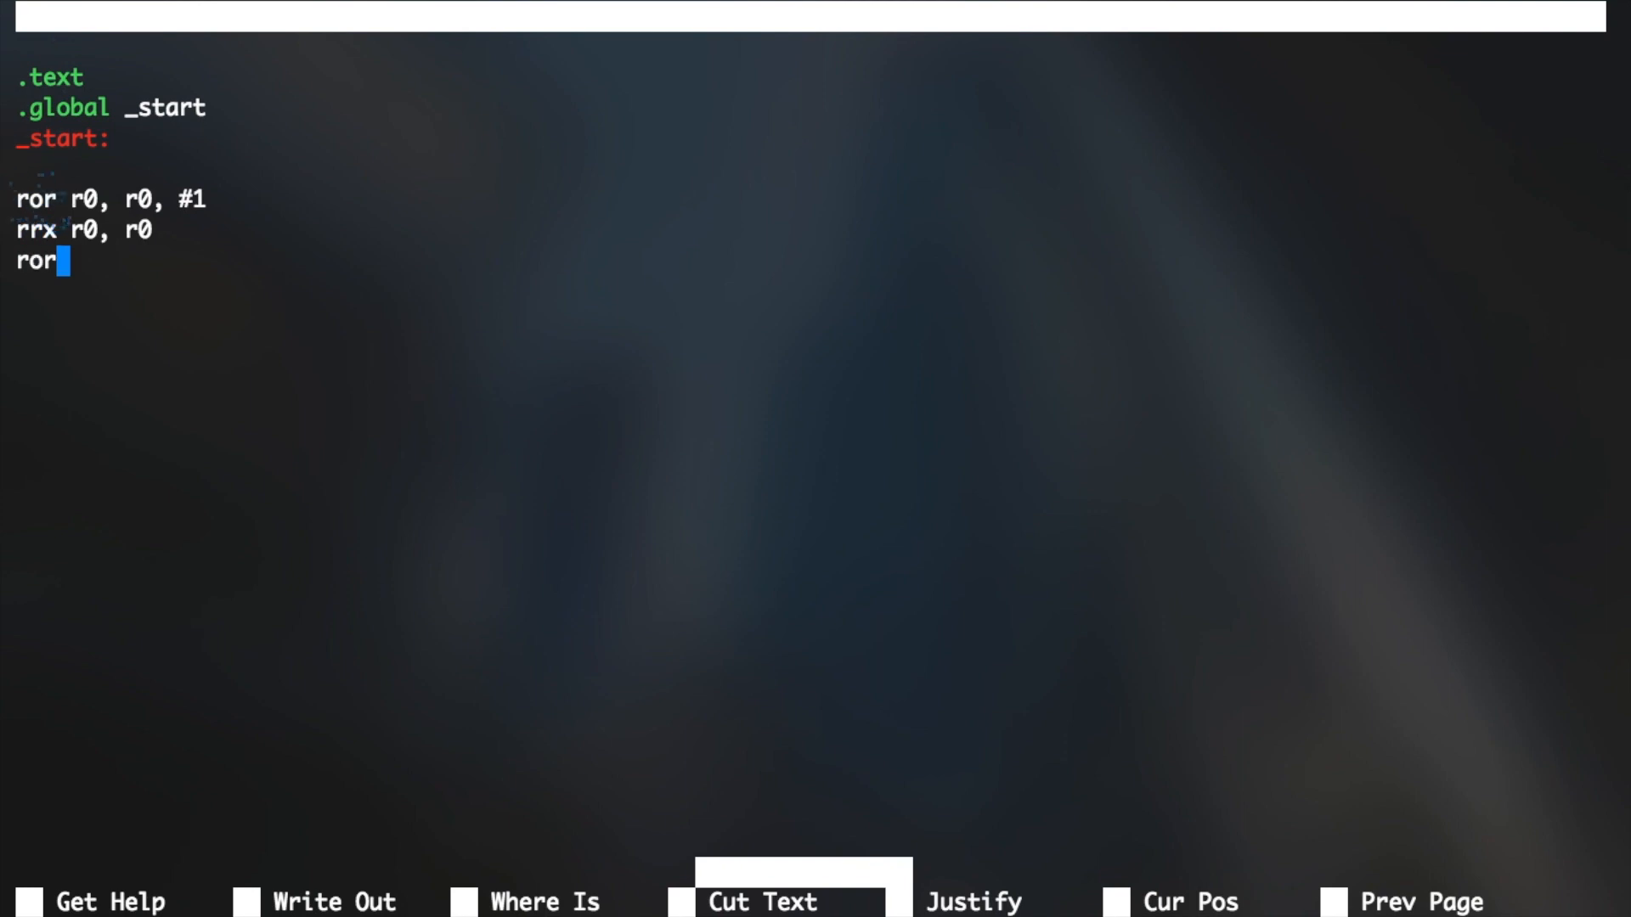
text(r0, r0)
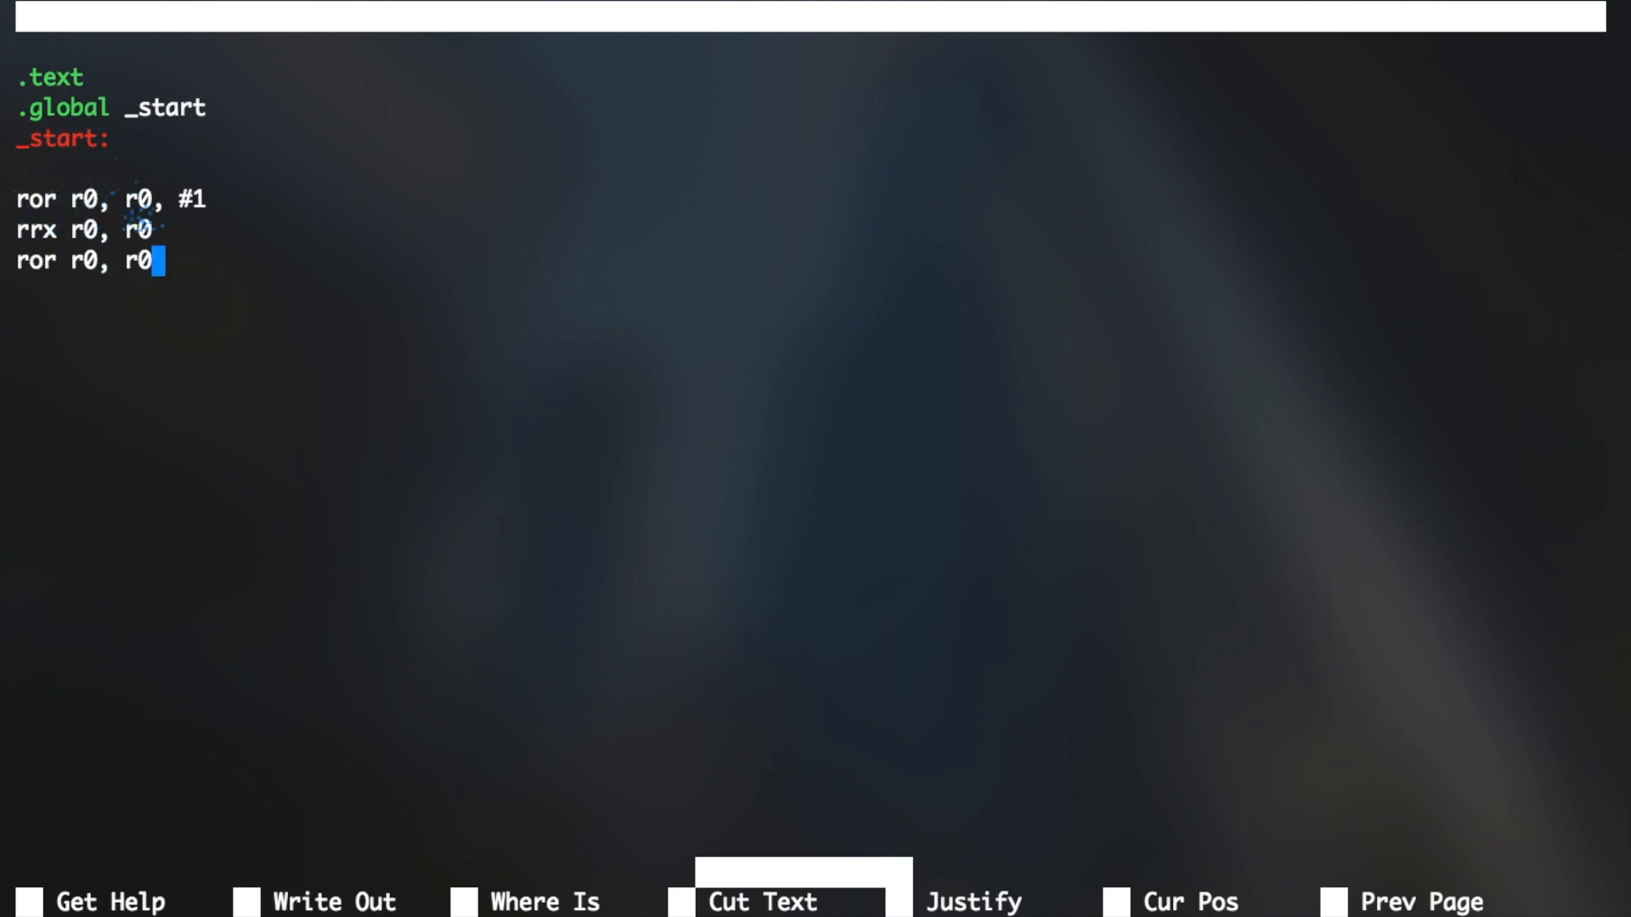
text(, #0)
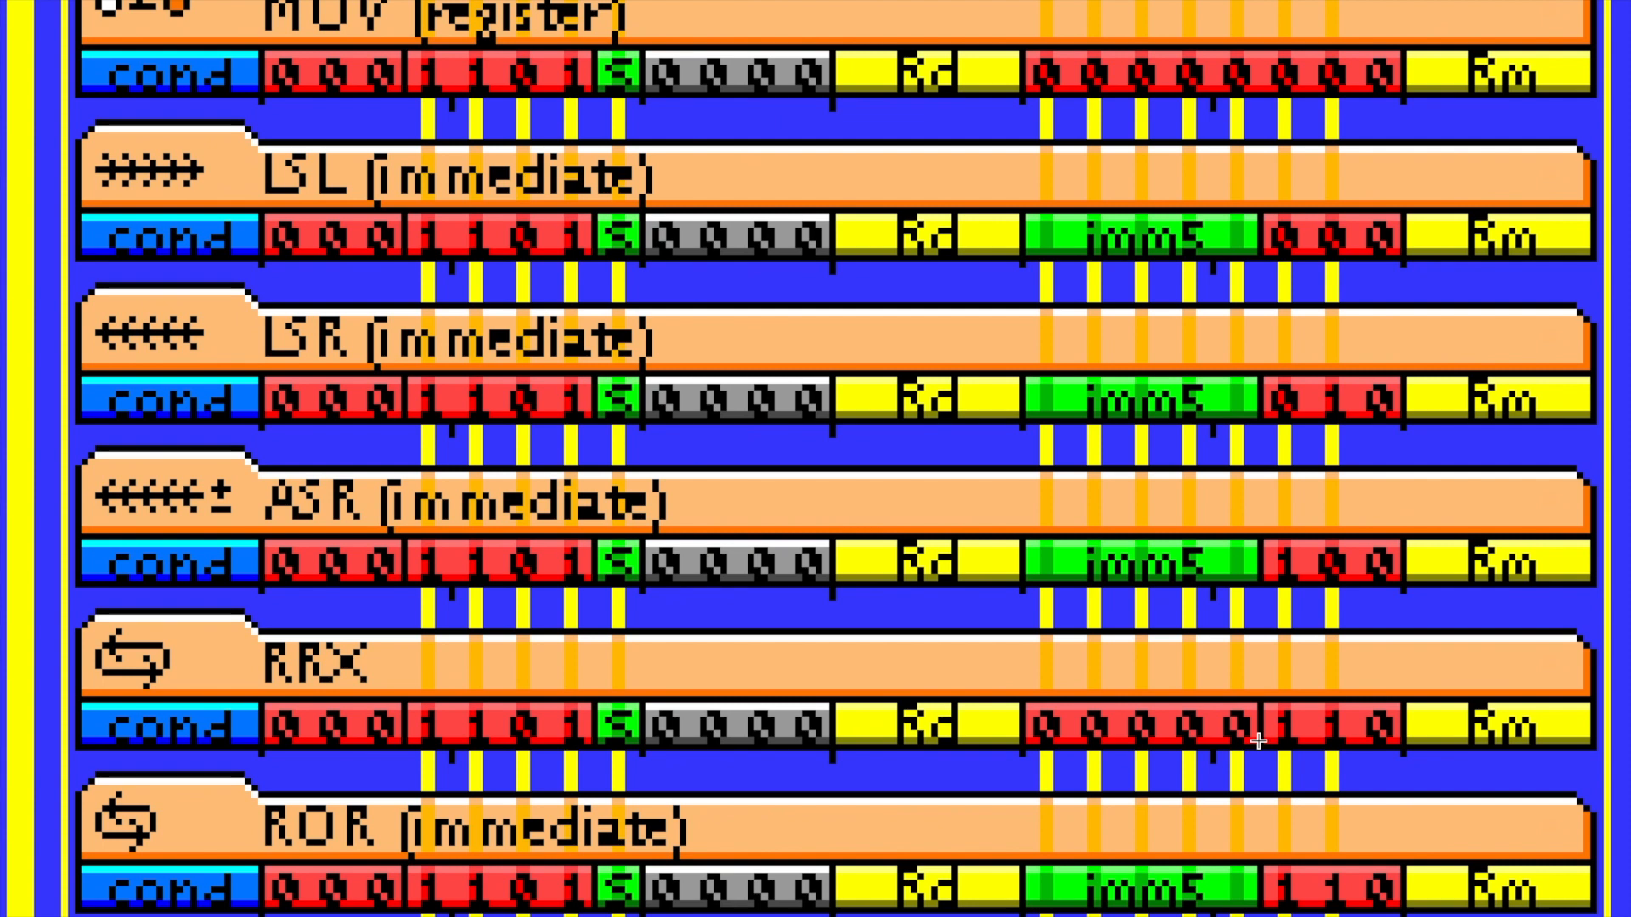
mouse_move(1267, 626)
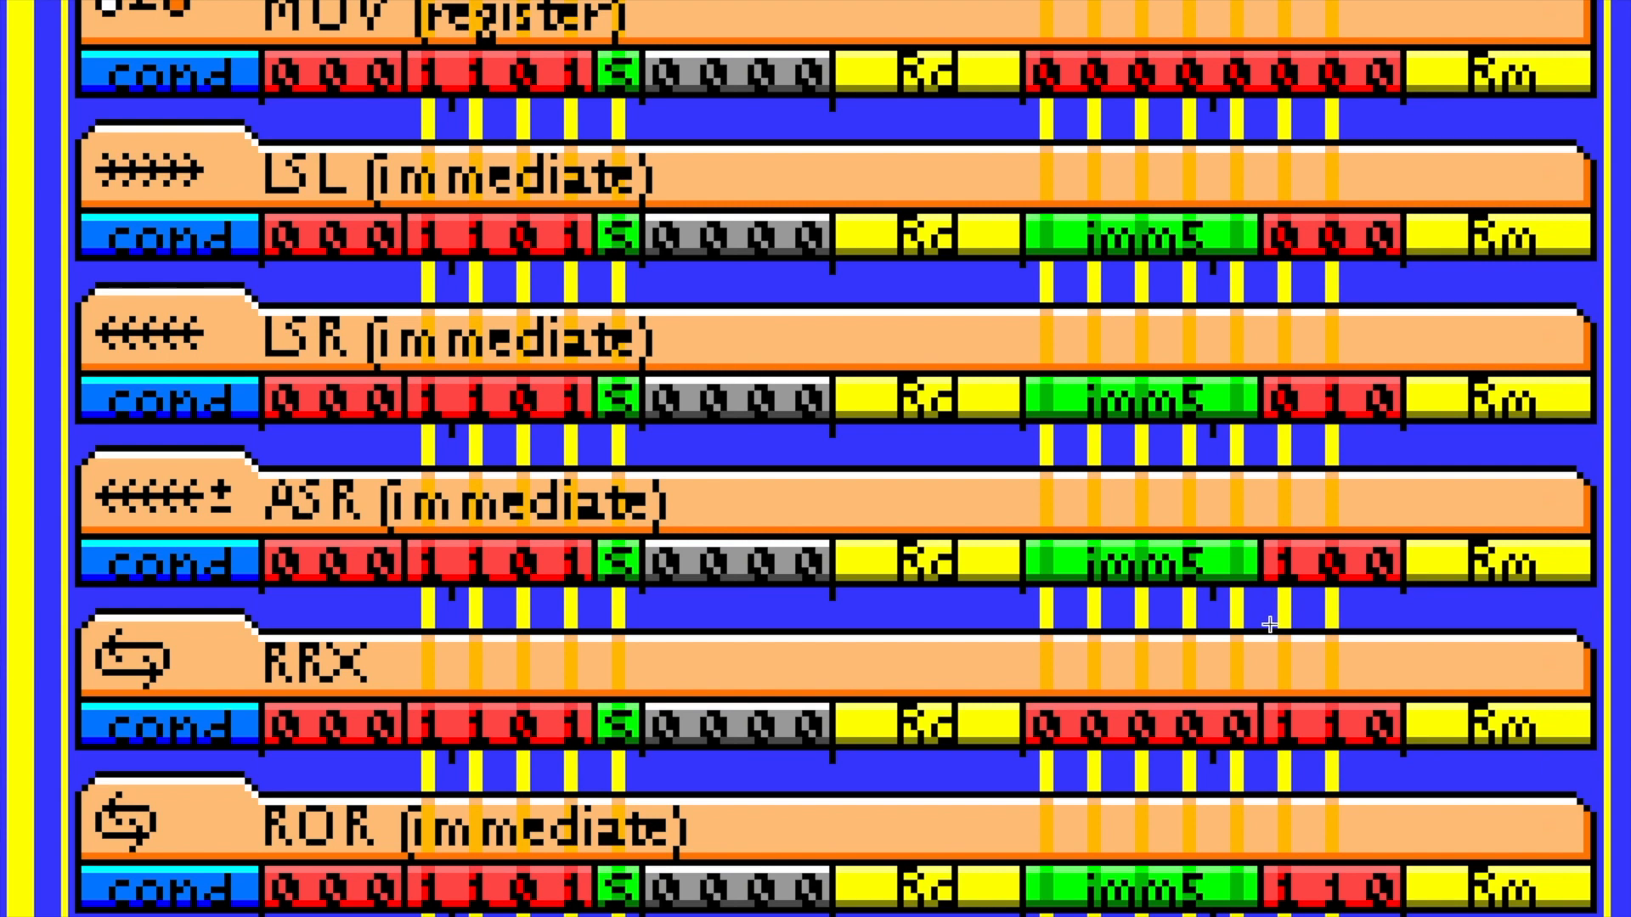
mouse_move(1352, 784)
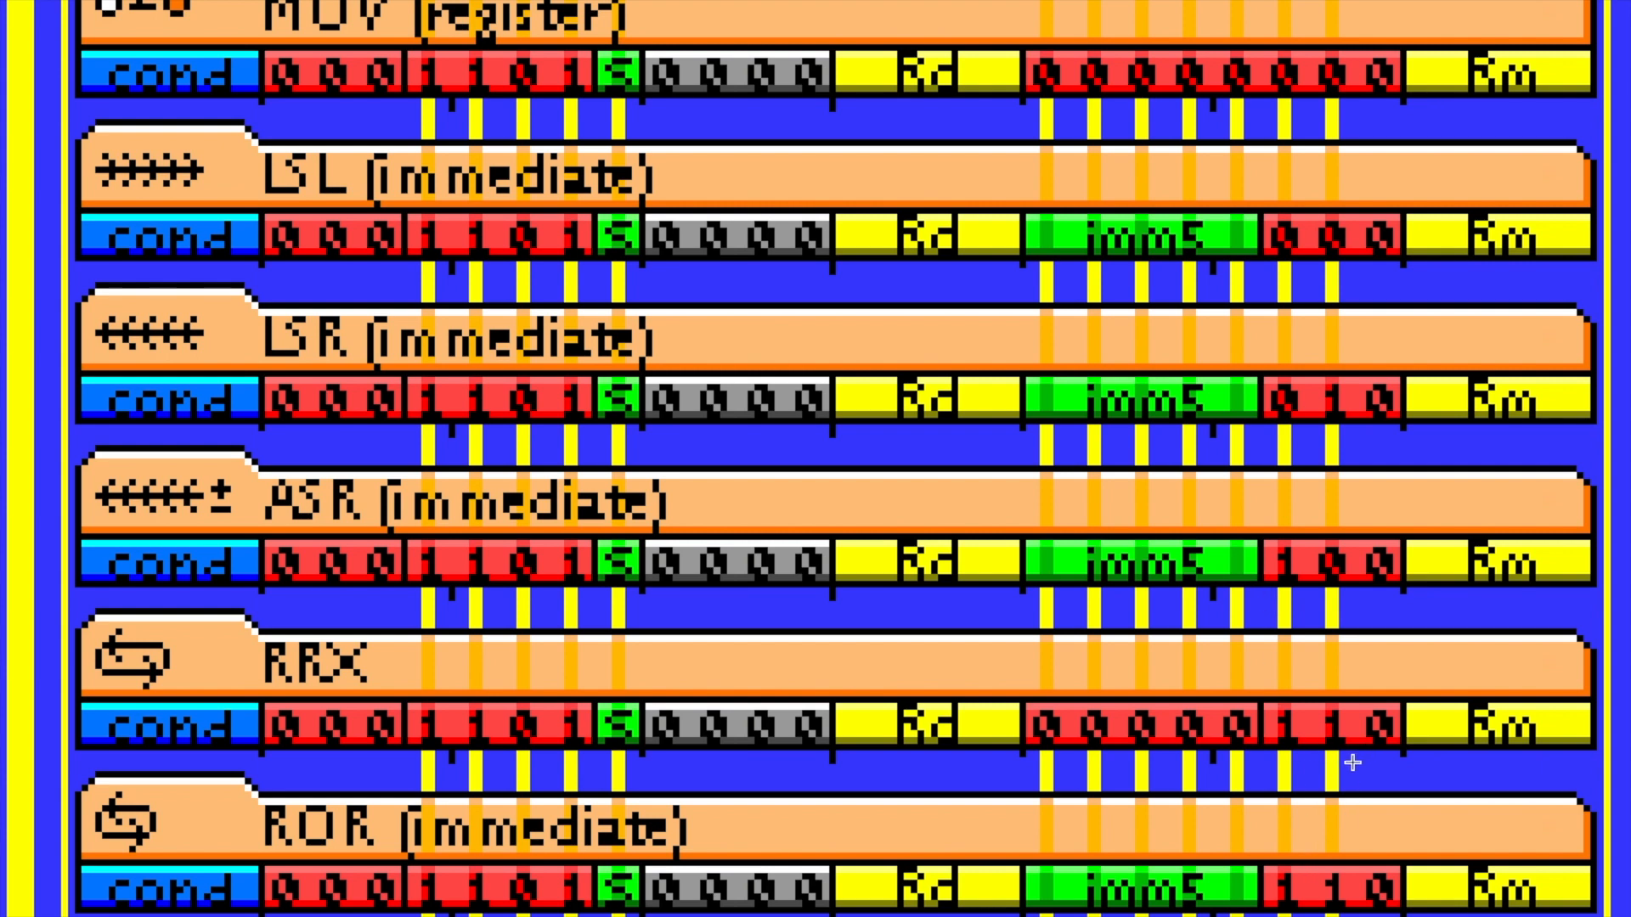
mouse_move(1015, 688)
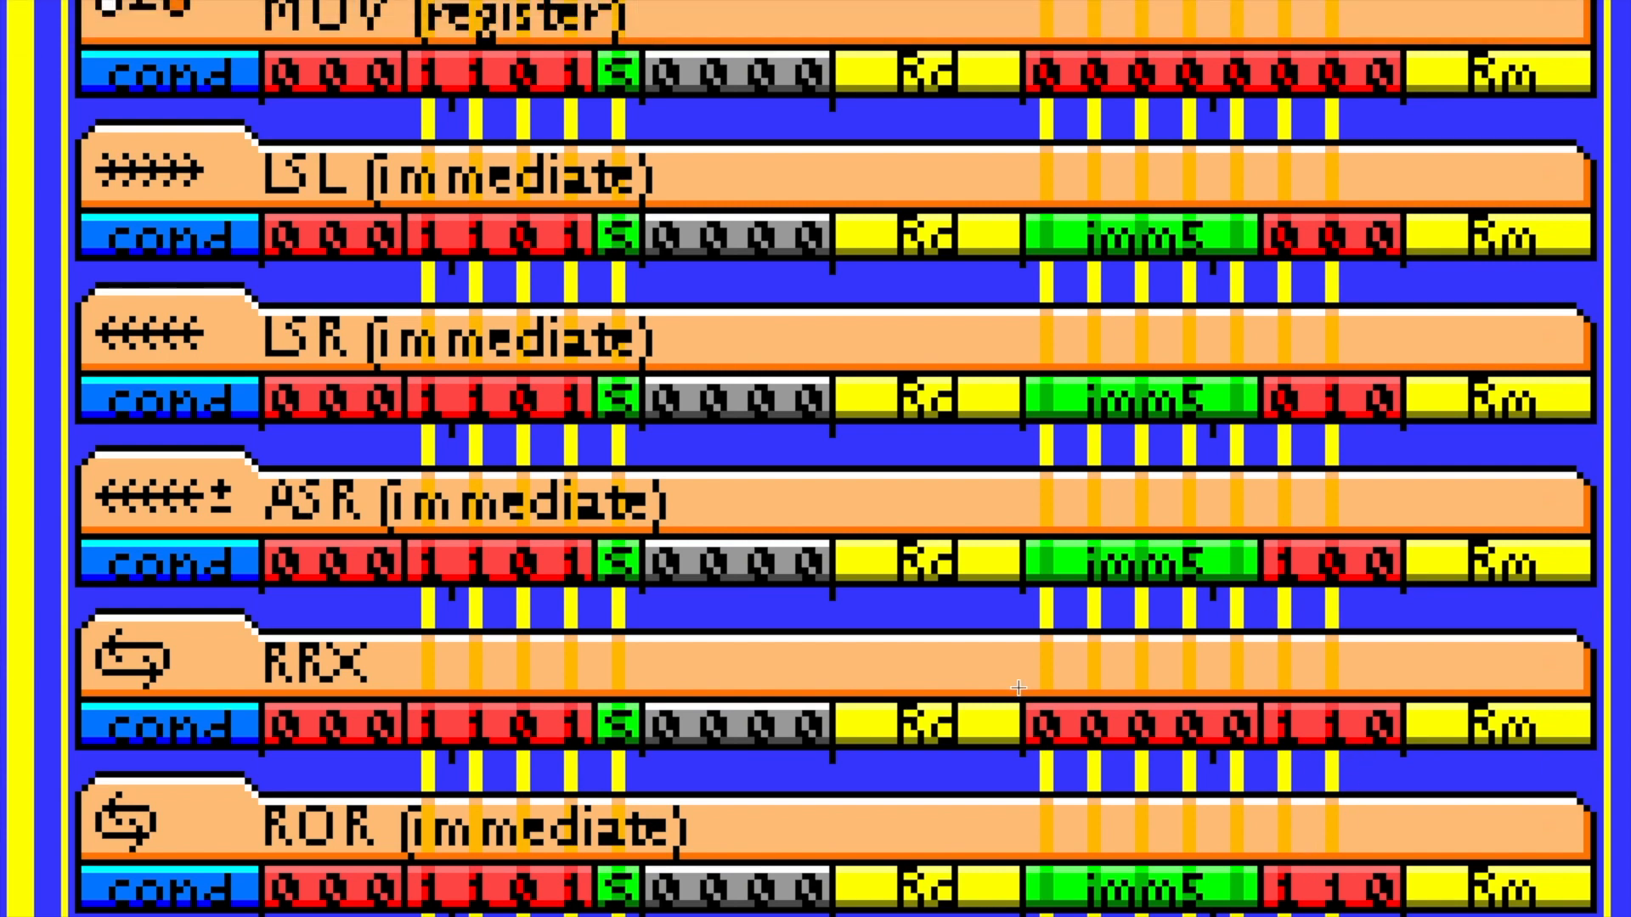
mouse_move(928, 10)
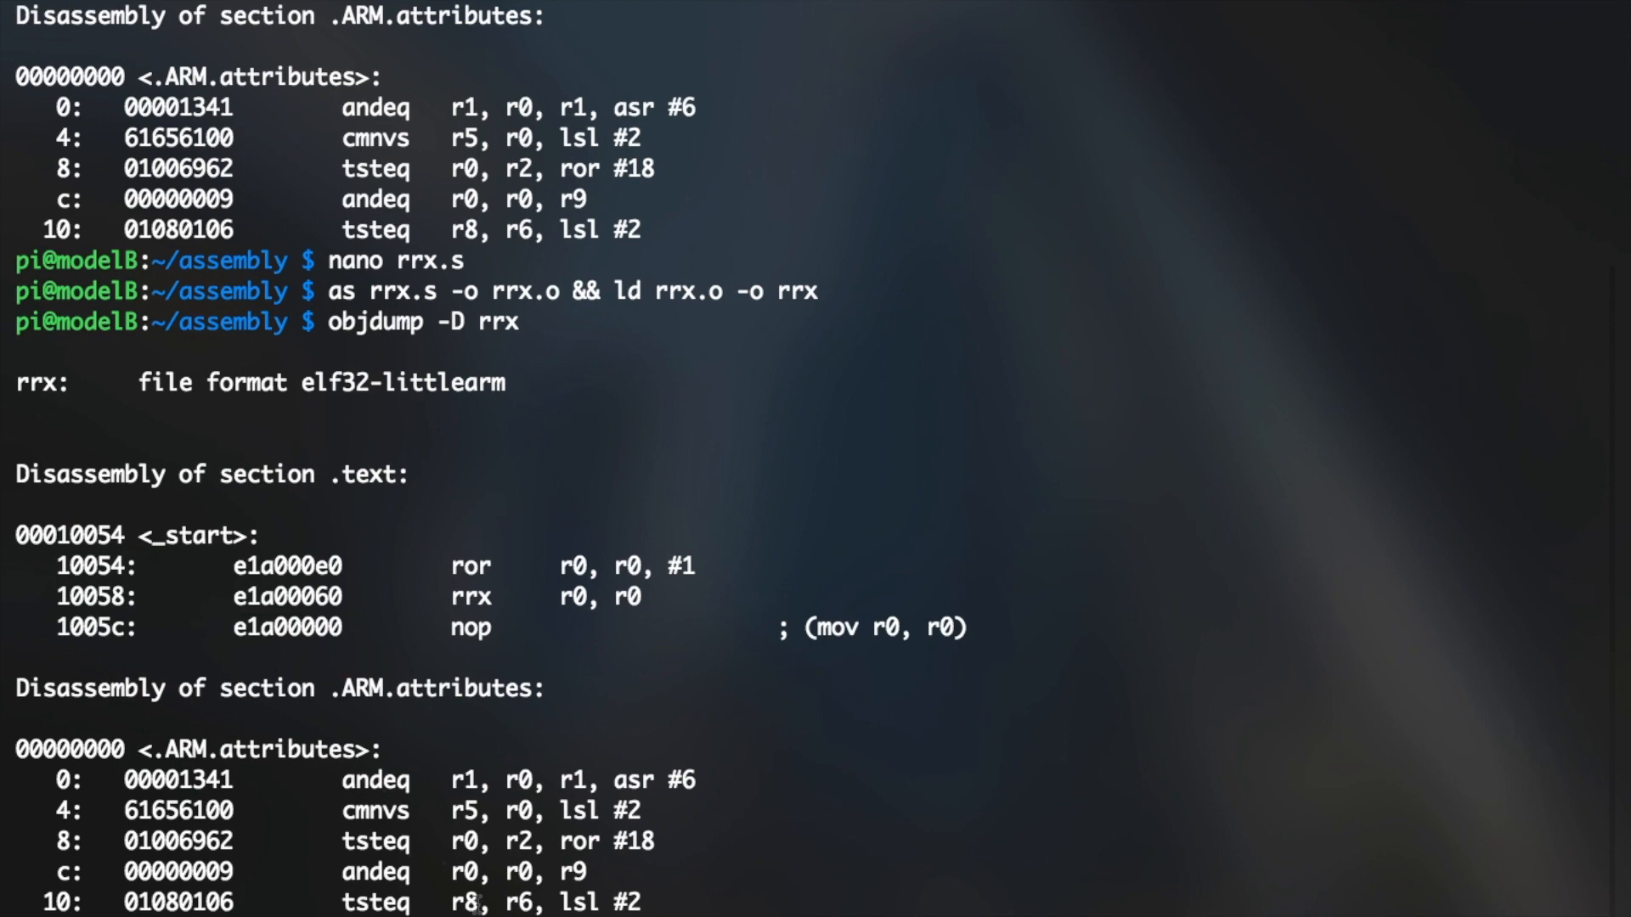
mouse_move(974, 659)
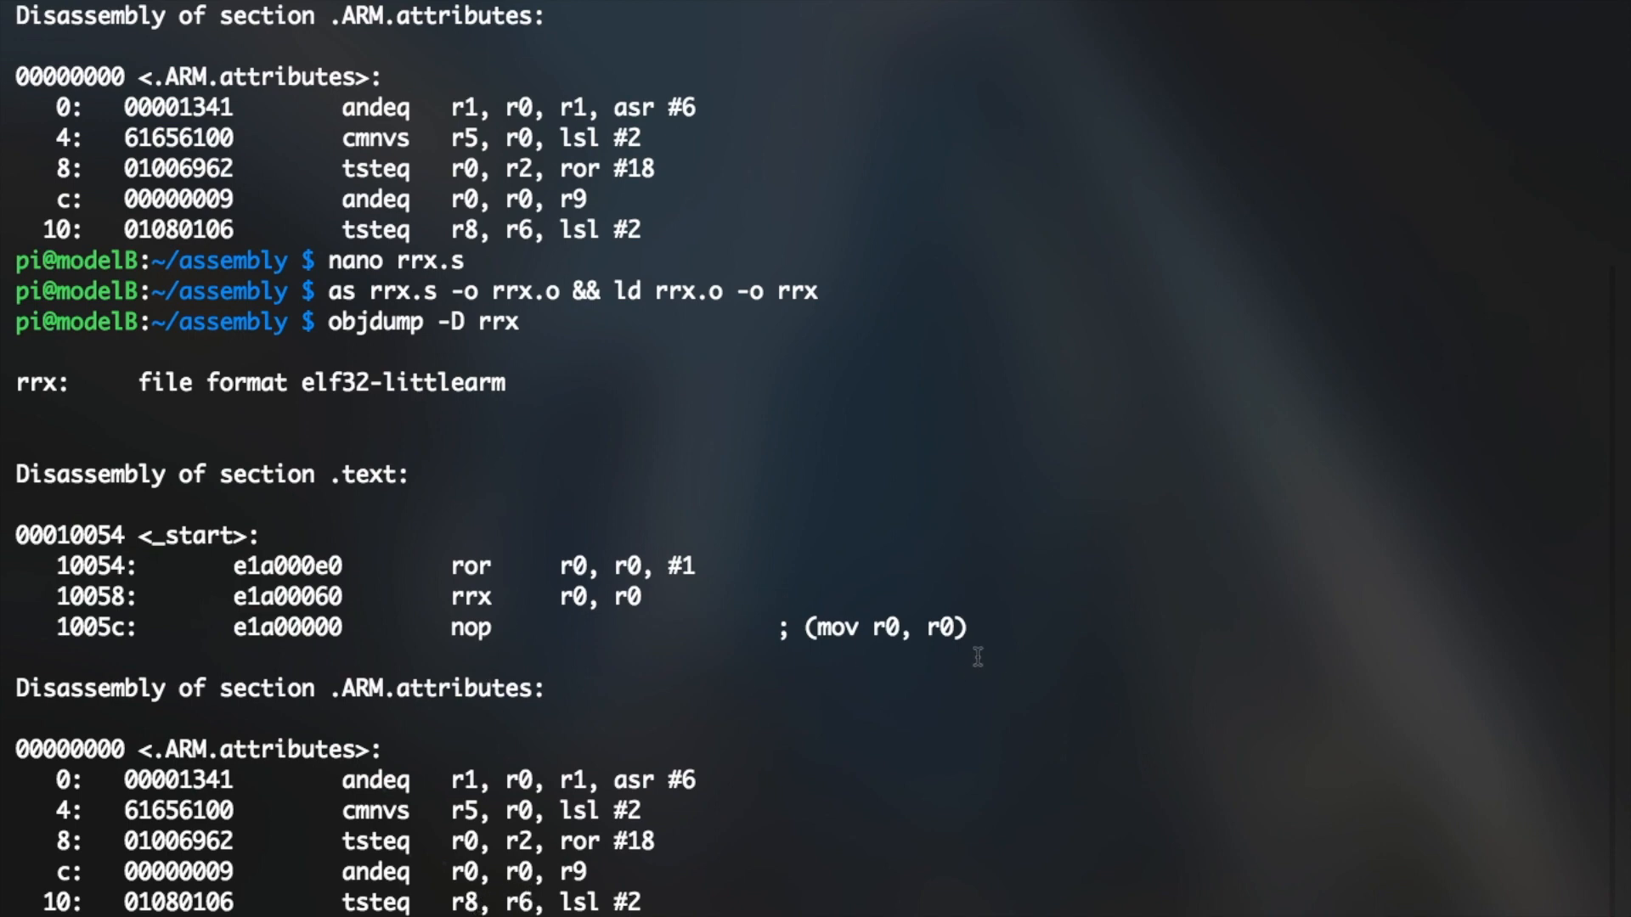
mouse_move(907, 634)
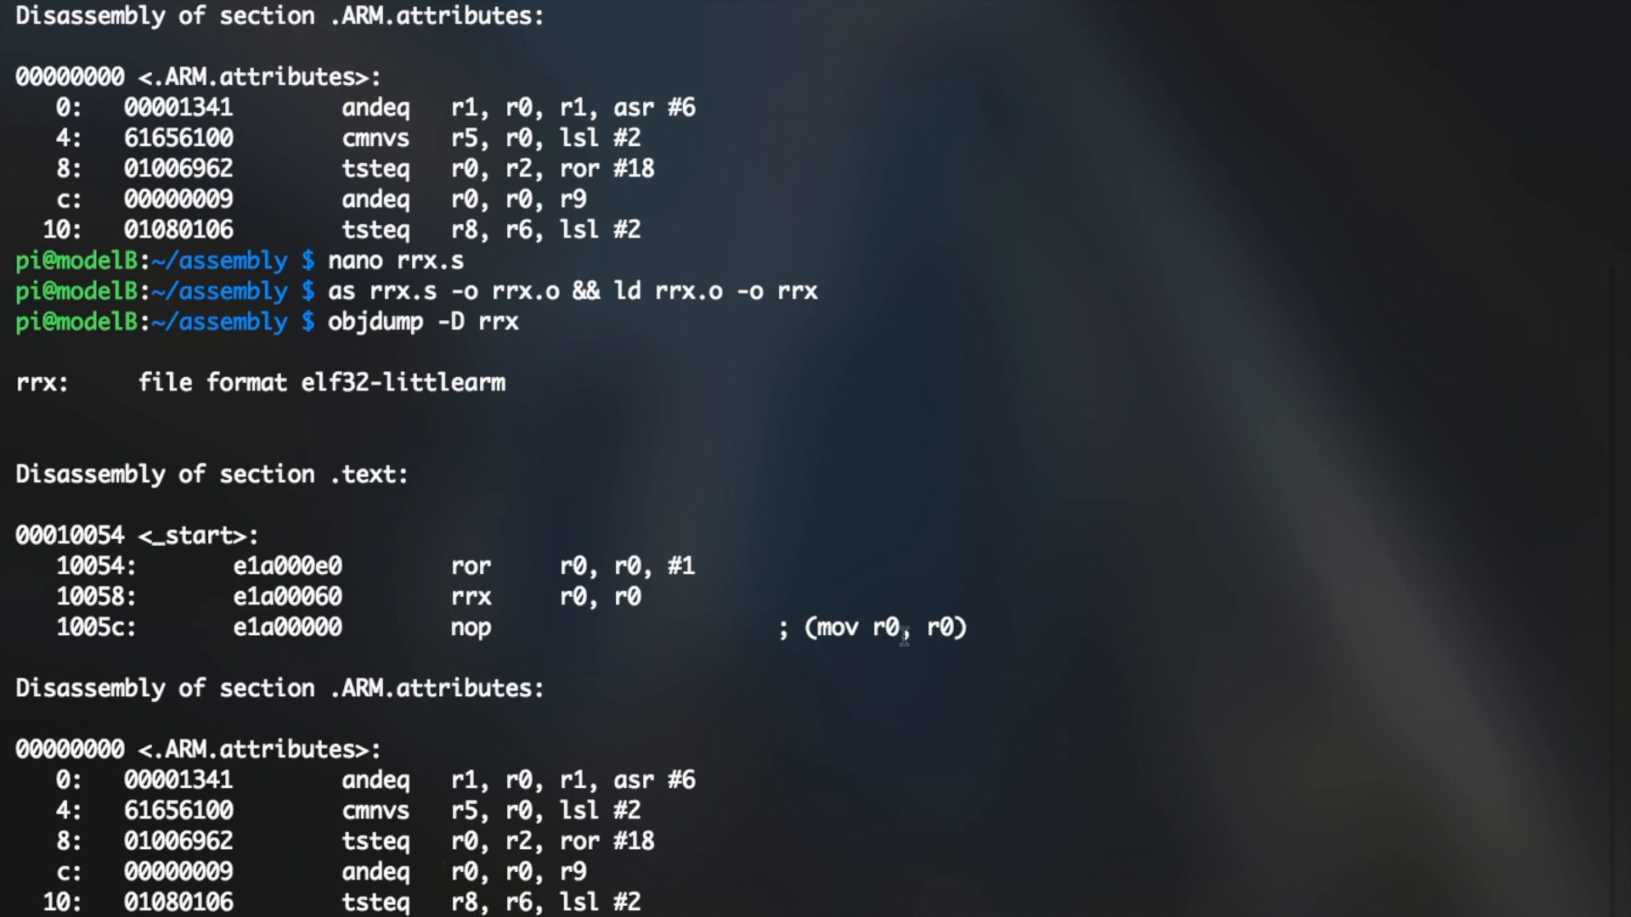
mouse_move(486, 640)
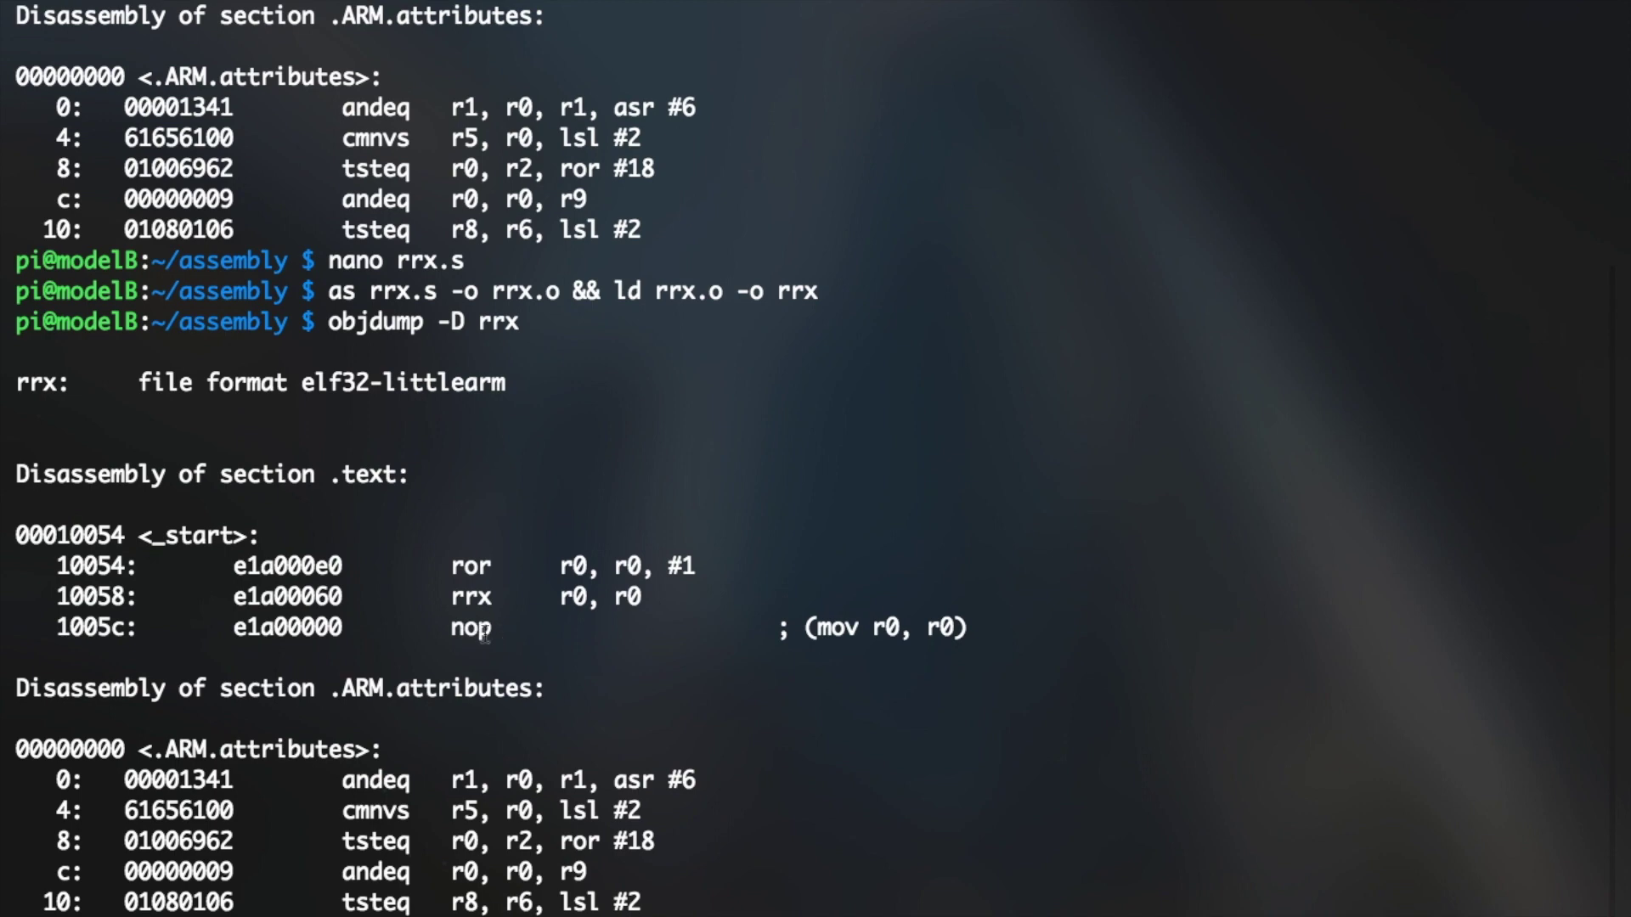
mouse_move(920, 632)
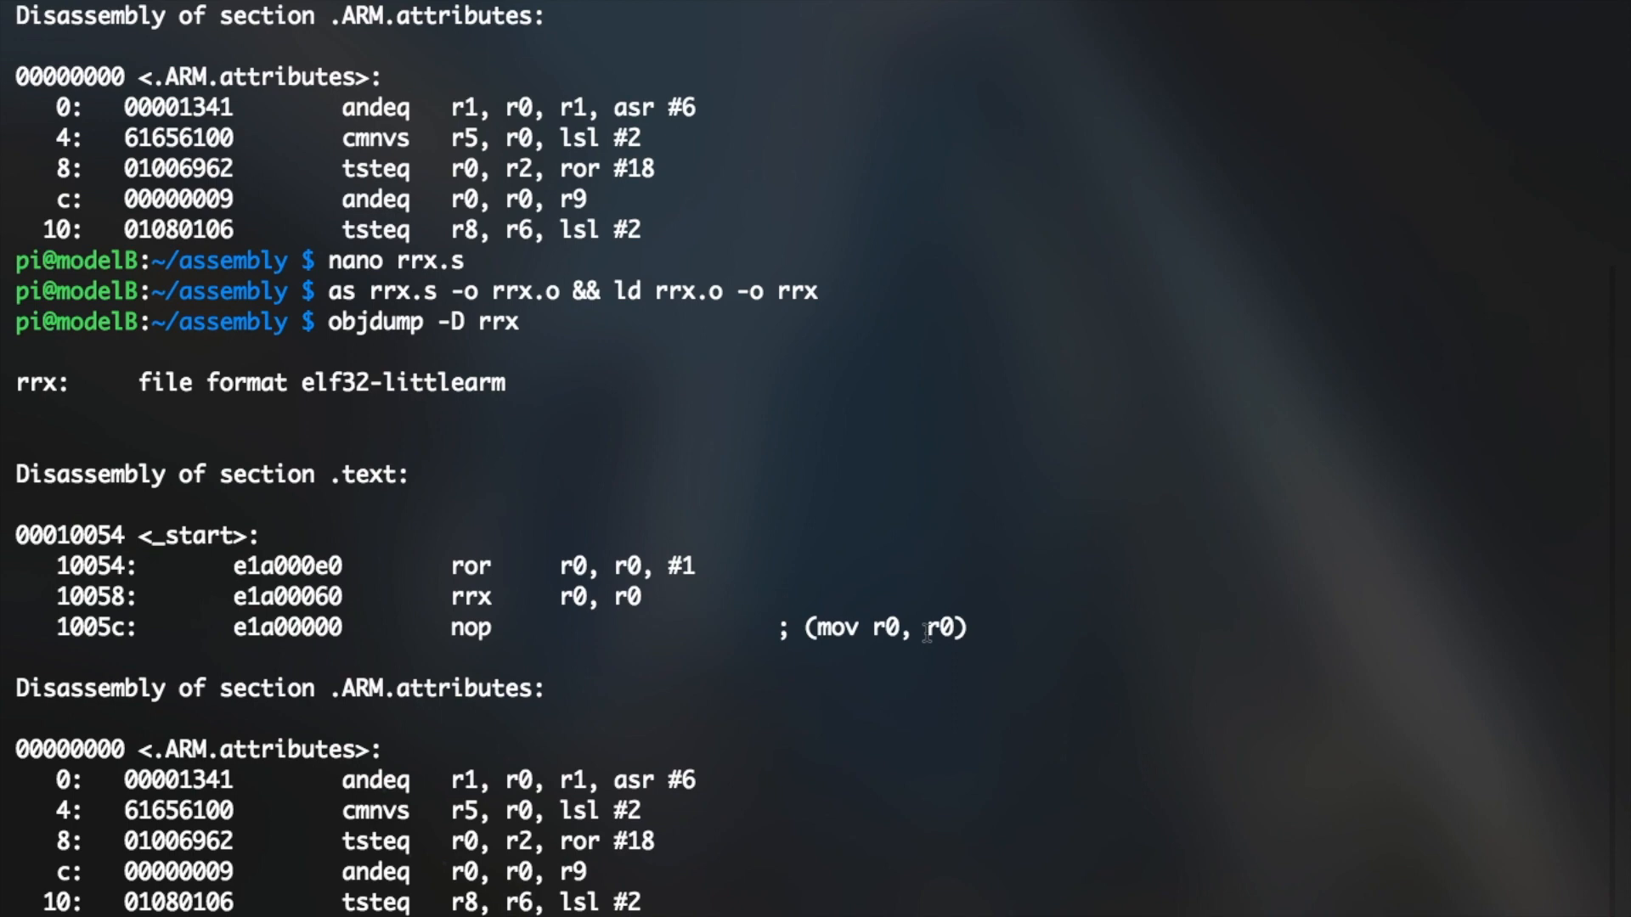
Scroll the objdump output to see ror r0, r0, #0 shown as nop, e1a00000.
scroll(down, 3)
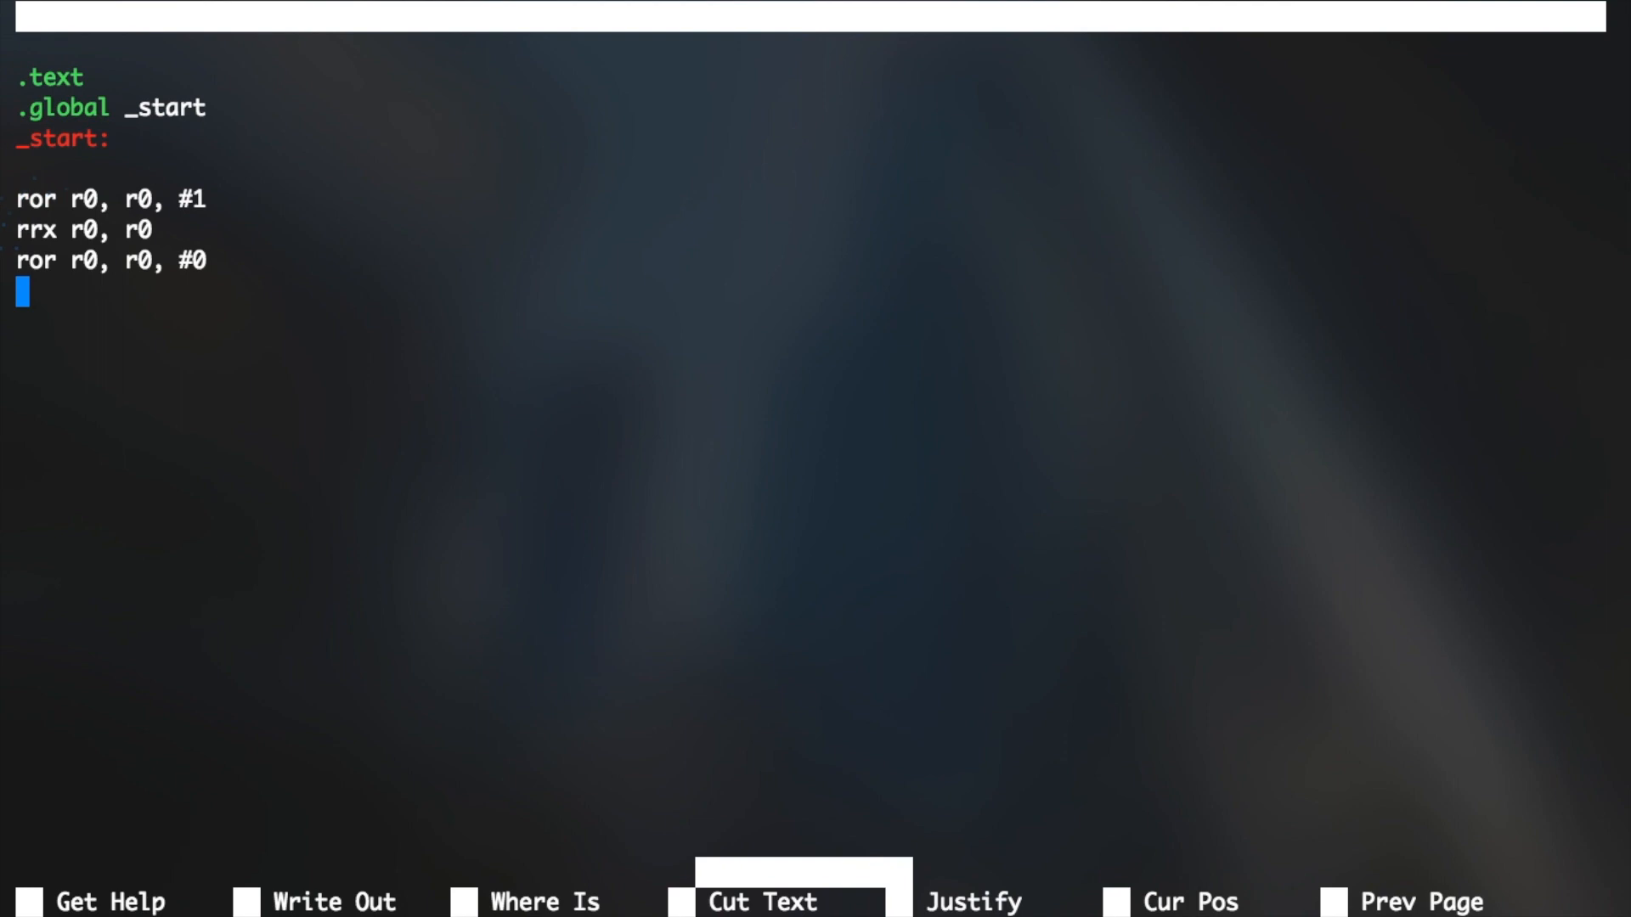
Add mov r0, r0 after ror r0, r0, #0 and mark both lines together.
text(mov r0, r0)
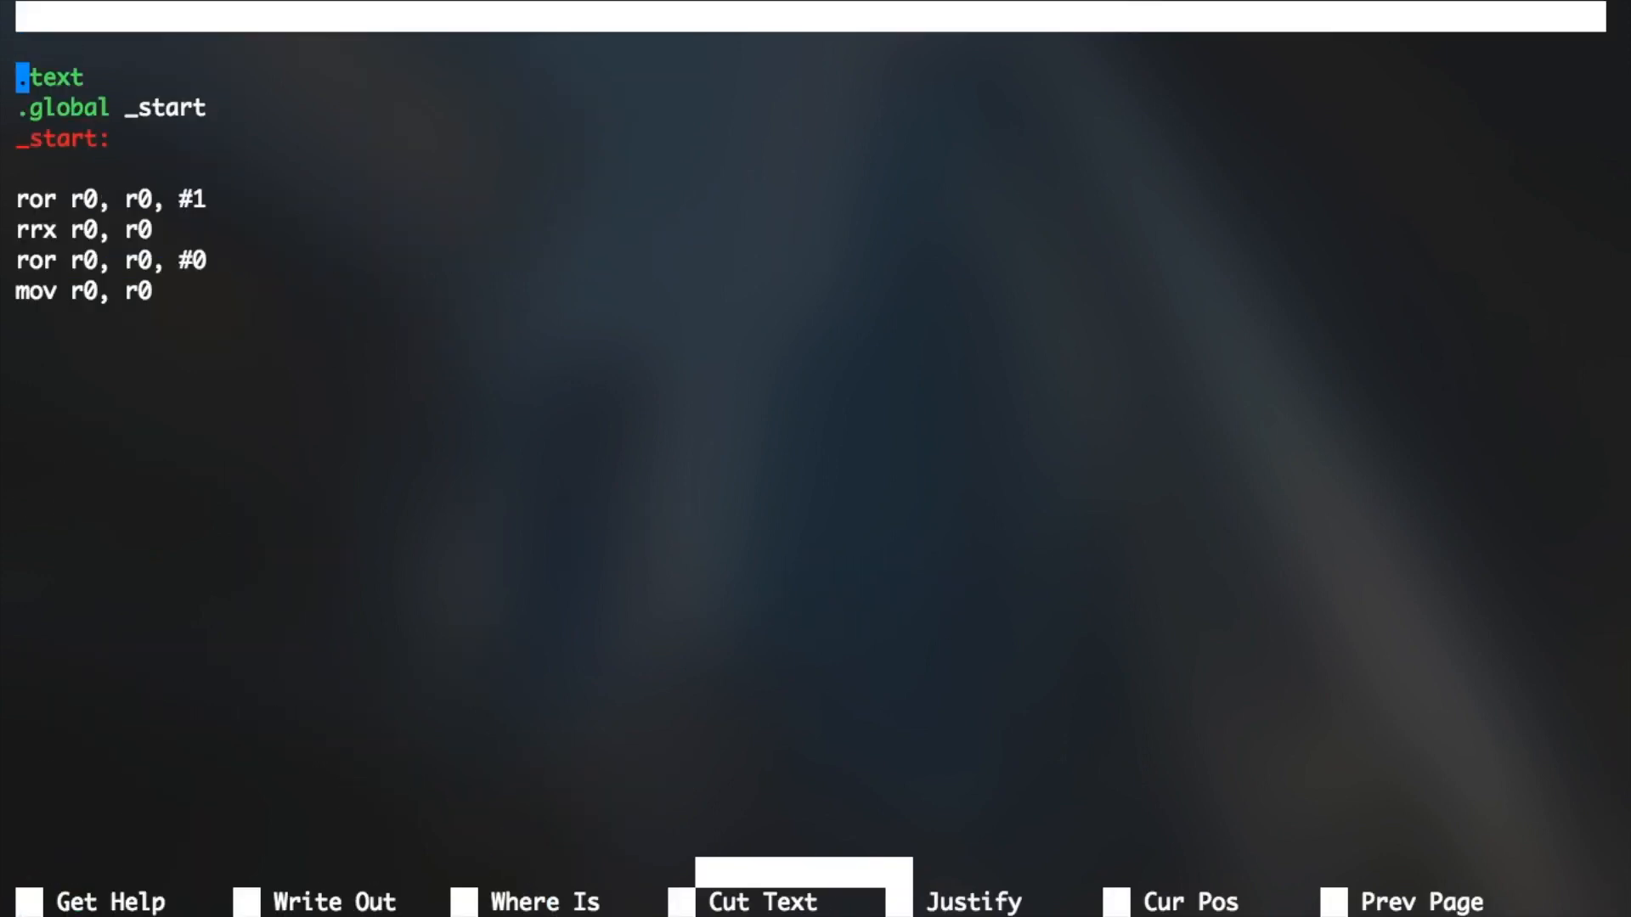
drag(15, 262, 162, 290)
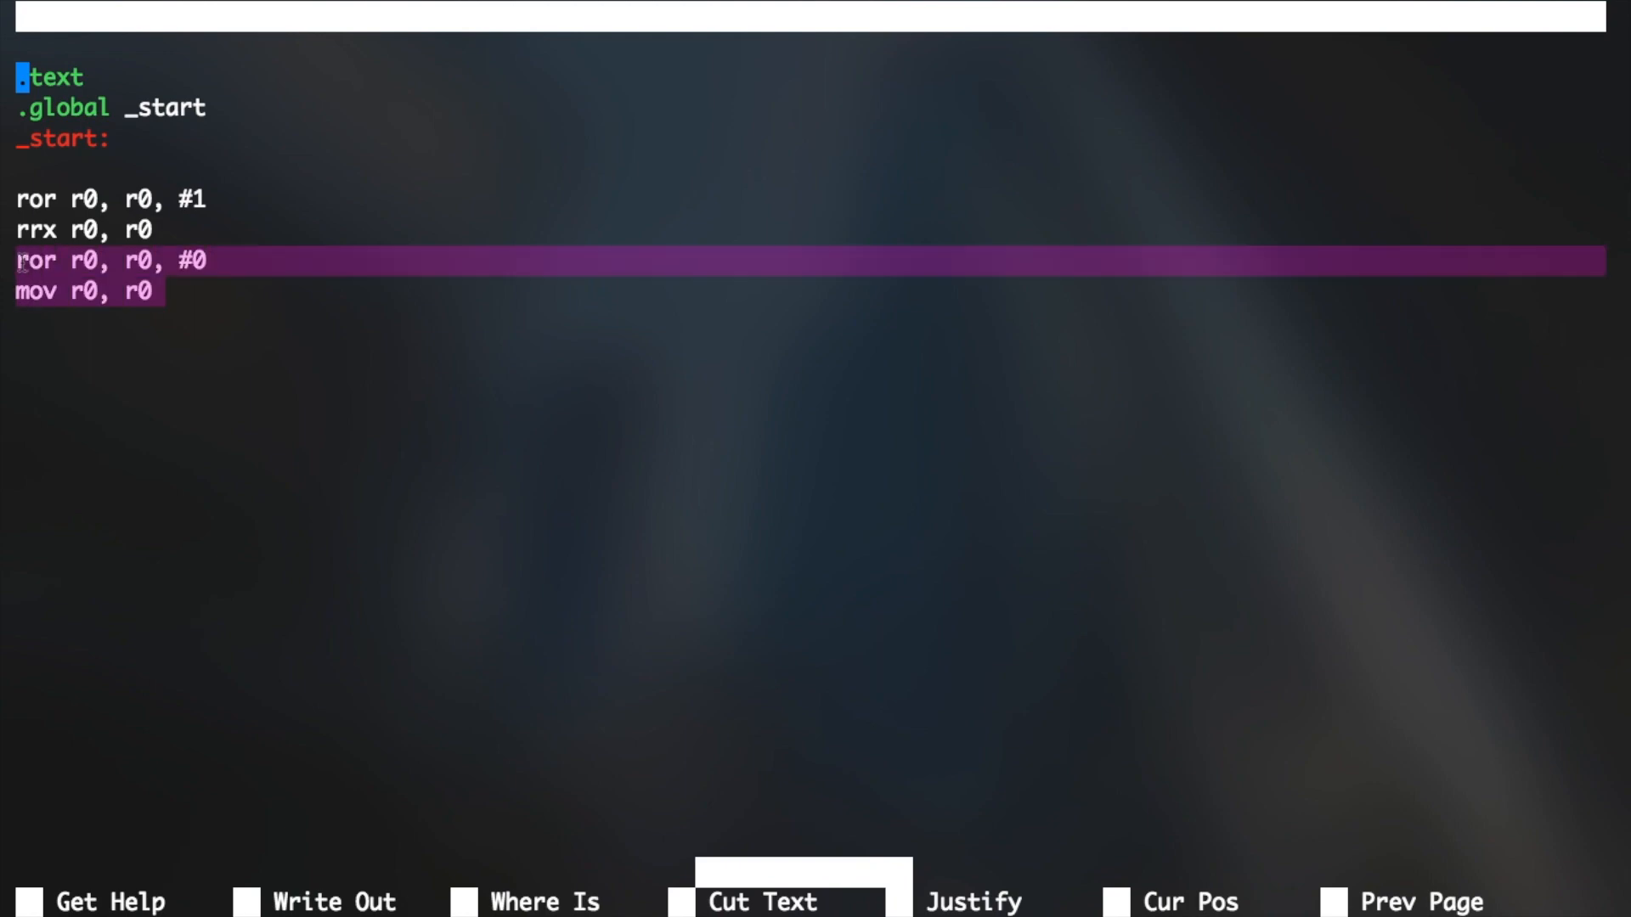